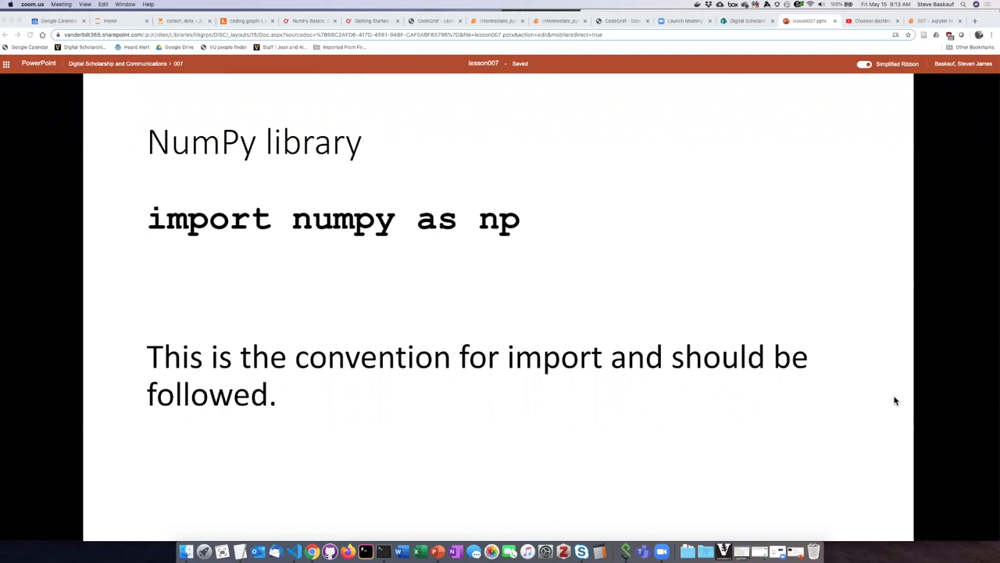
pyautogui.moveTo(744, 290)
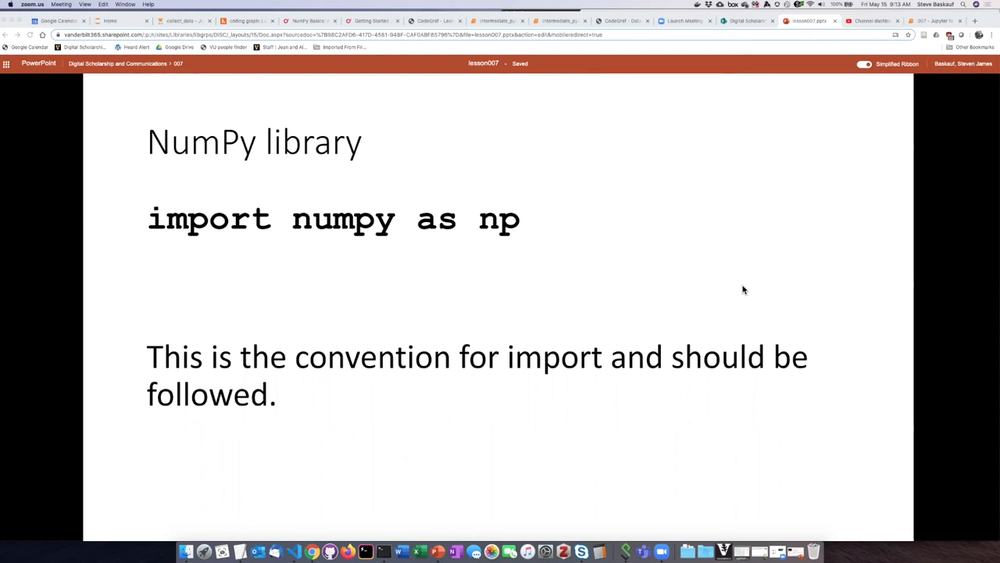
pyautogui.moveTo(726, 284)
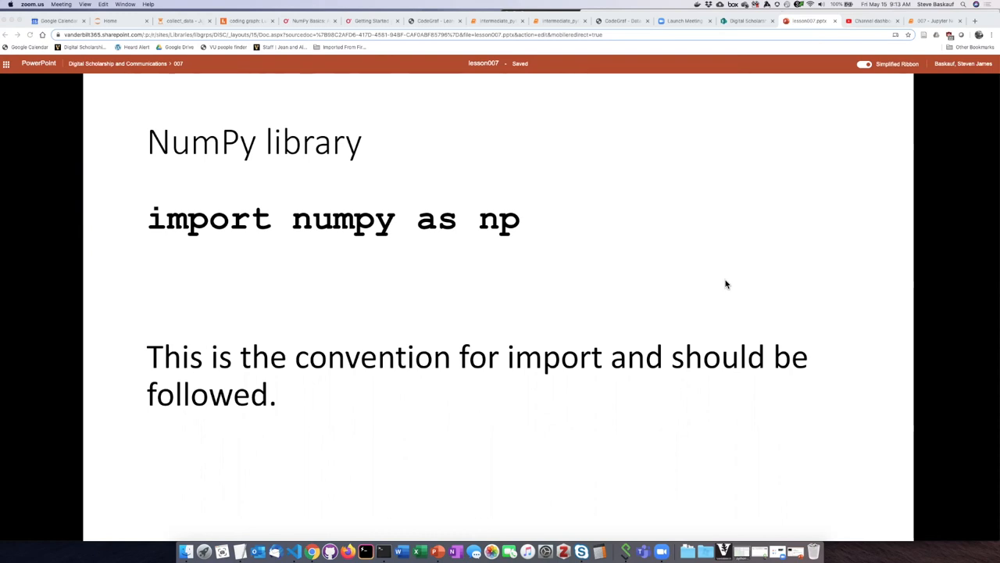
pyautogui.moveTo(680, 277)
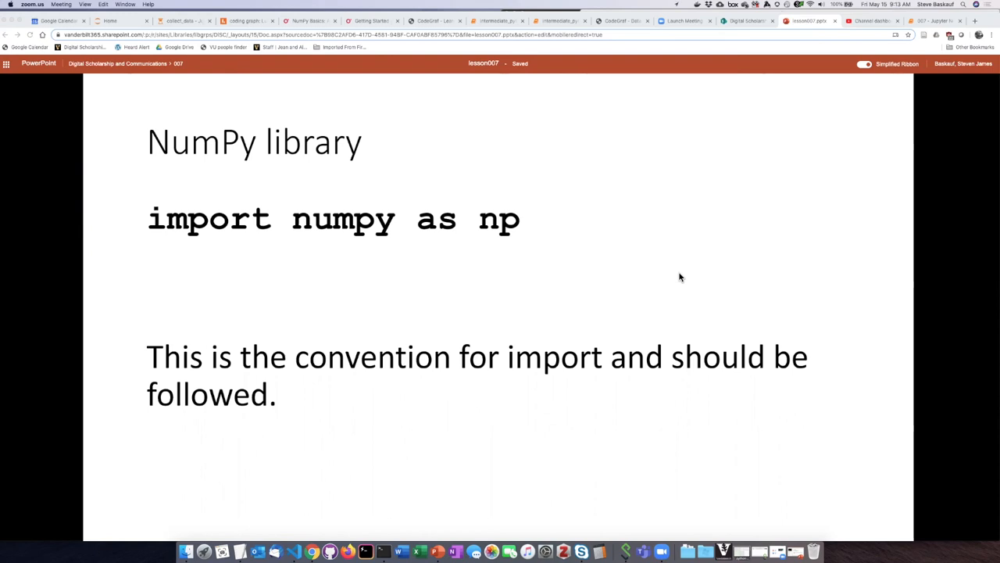
pyautogui.moveTo(642, 252)
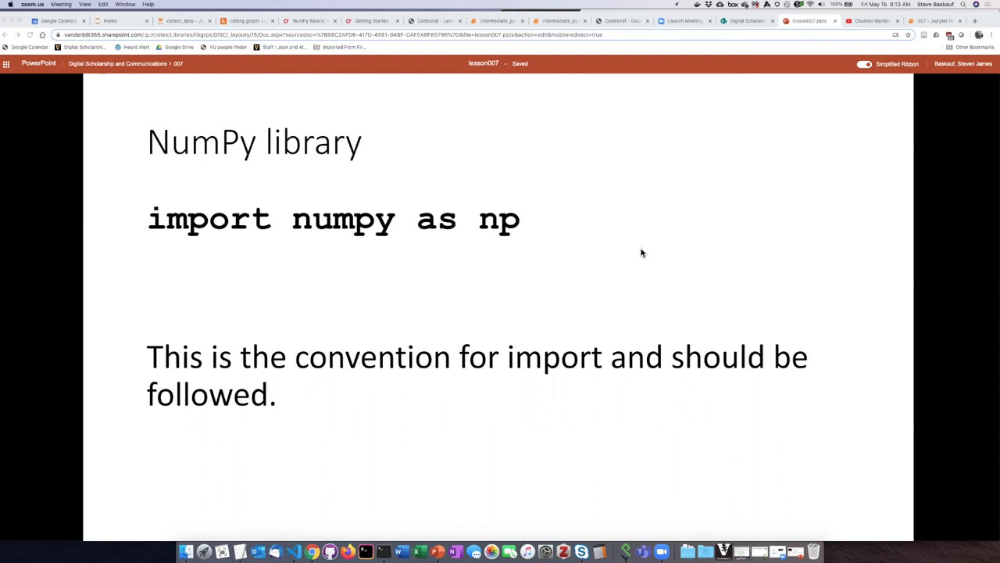
pyautogui.moveTo(351, 242)
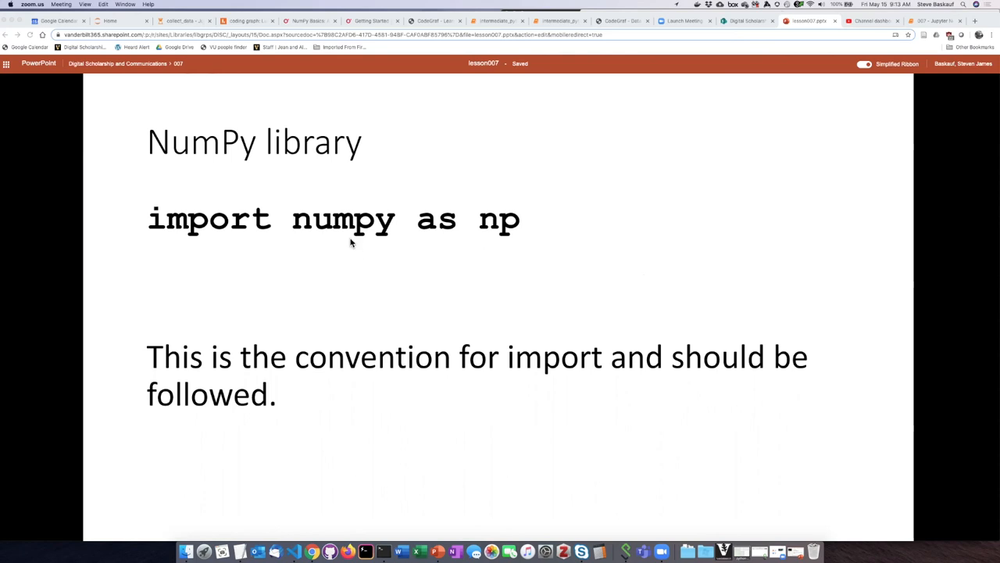
pyautogui.moveTo(512, 207)
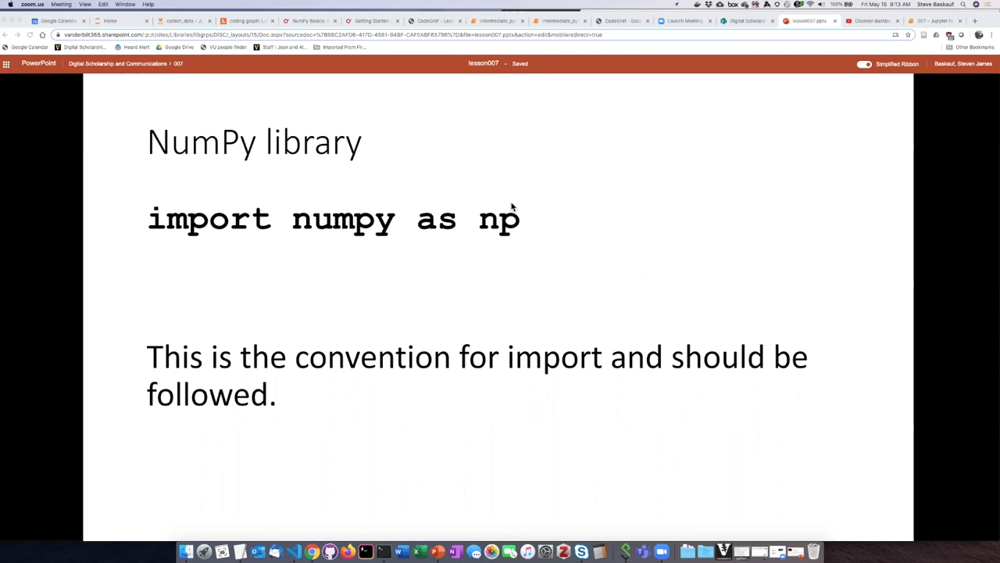
pyautogui.moveTo(514, 257)
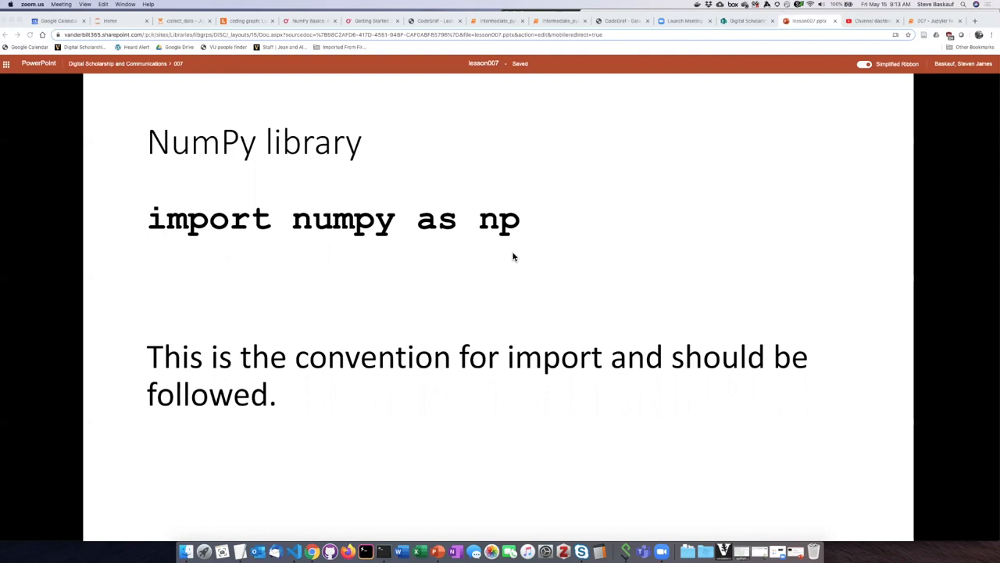
pyautogui.moveTo(520, 263)
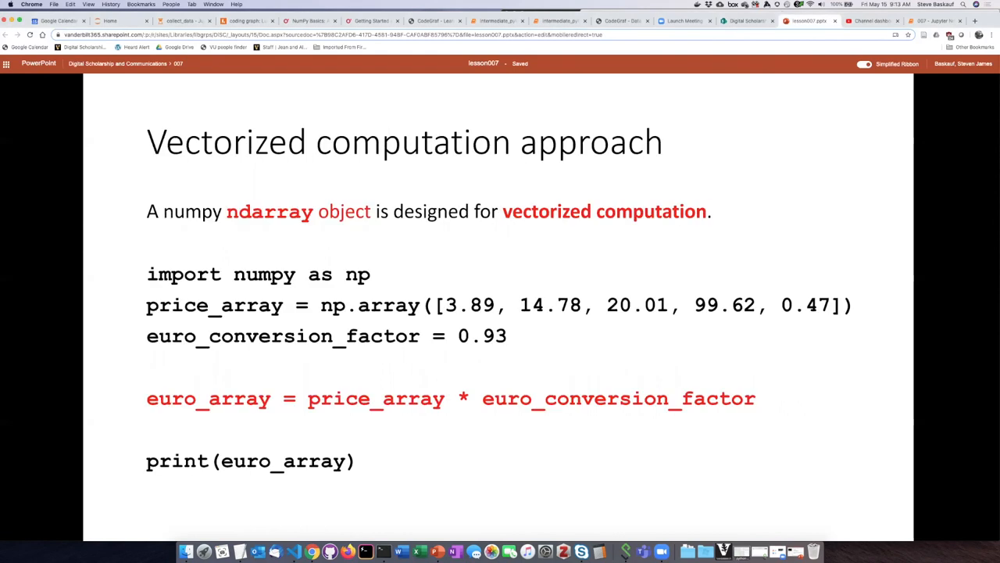
pyautogui.moveTo(513, 258)
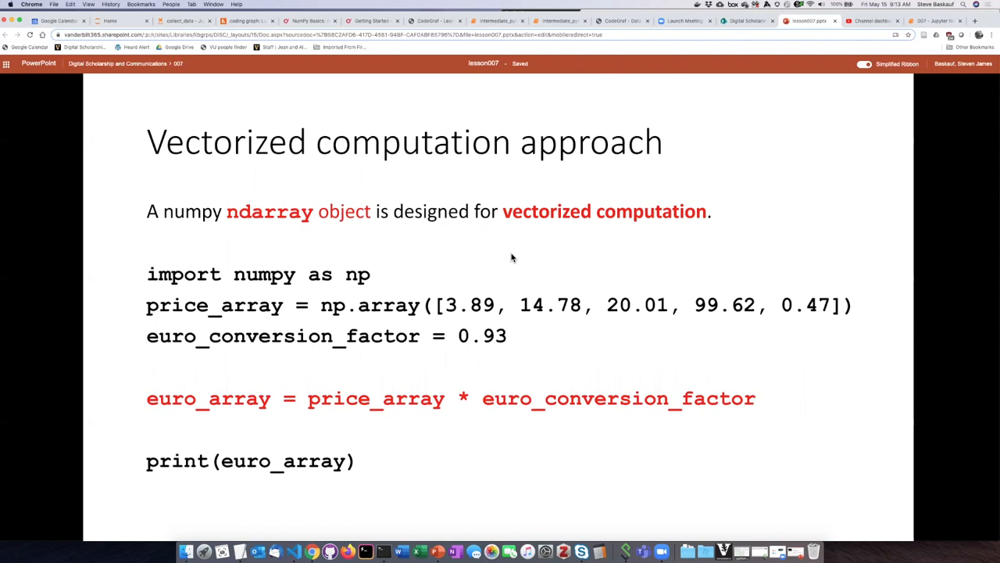
pyautogui.moveTo(281, 236)
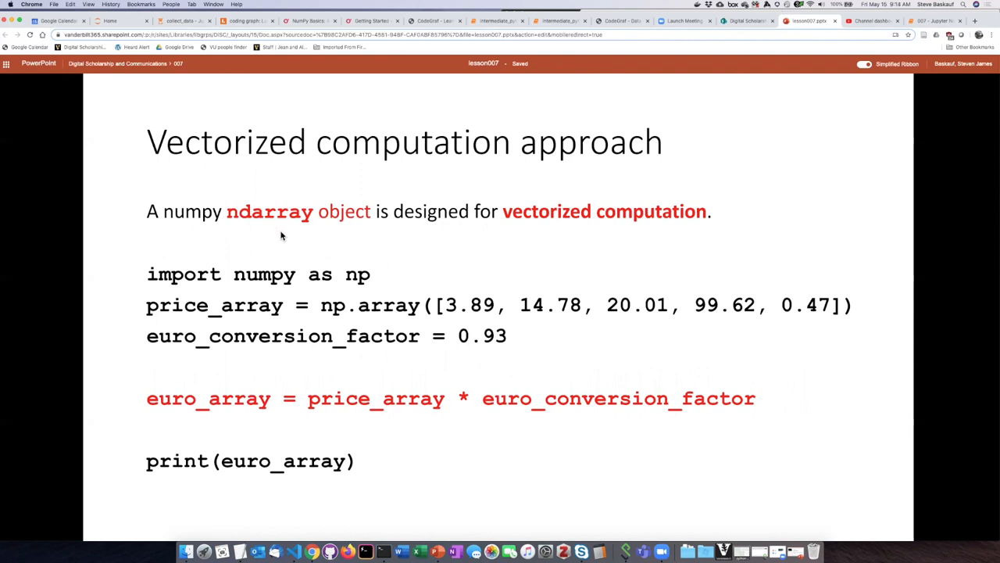
pyautogui.moveTo(297, 245)
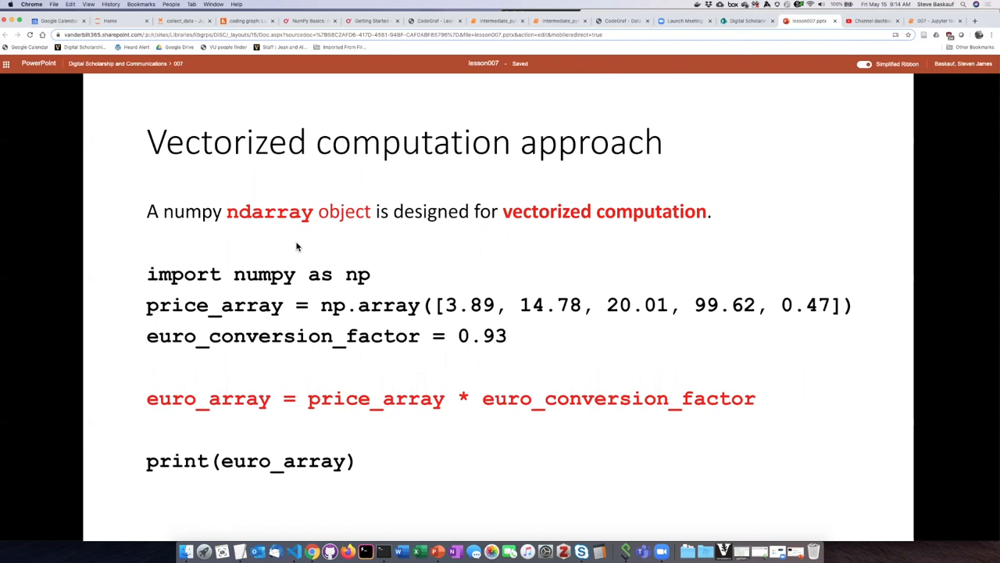
pyautogui.moveTo(244, 229)
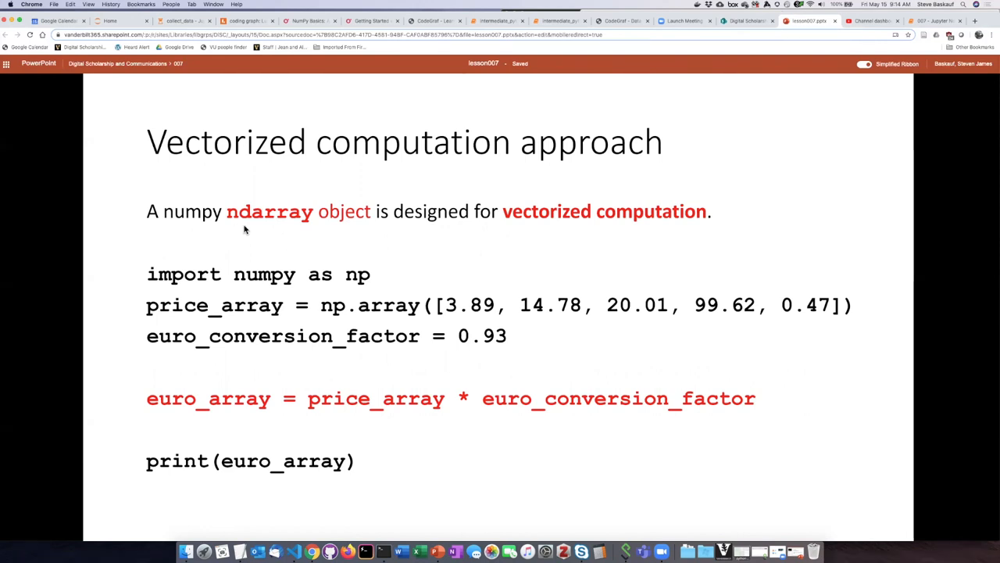
pyautogui.moveTo(276, 233)
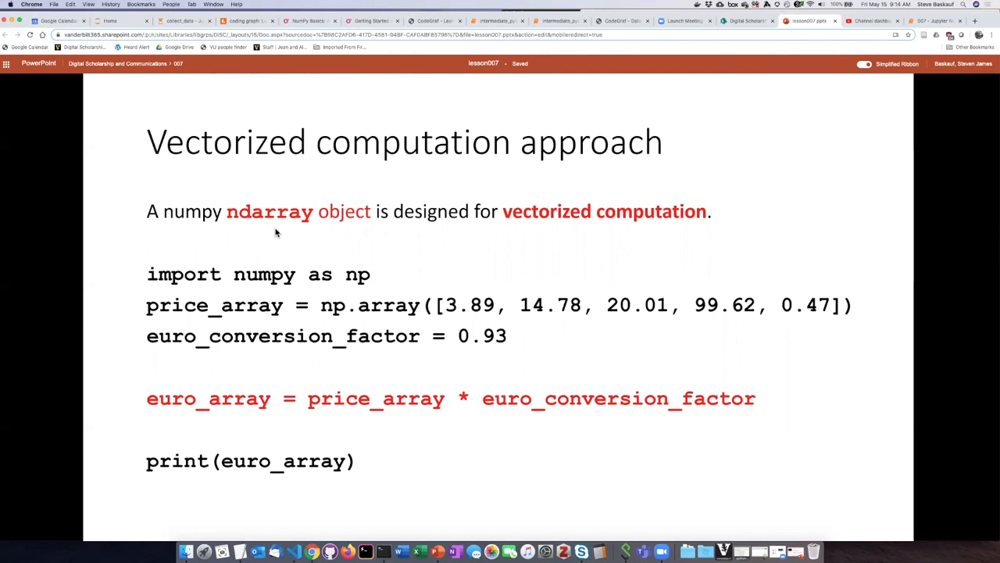
pyautogui.moveTo(301, 221)
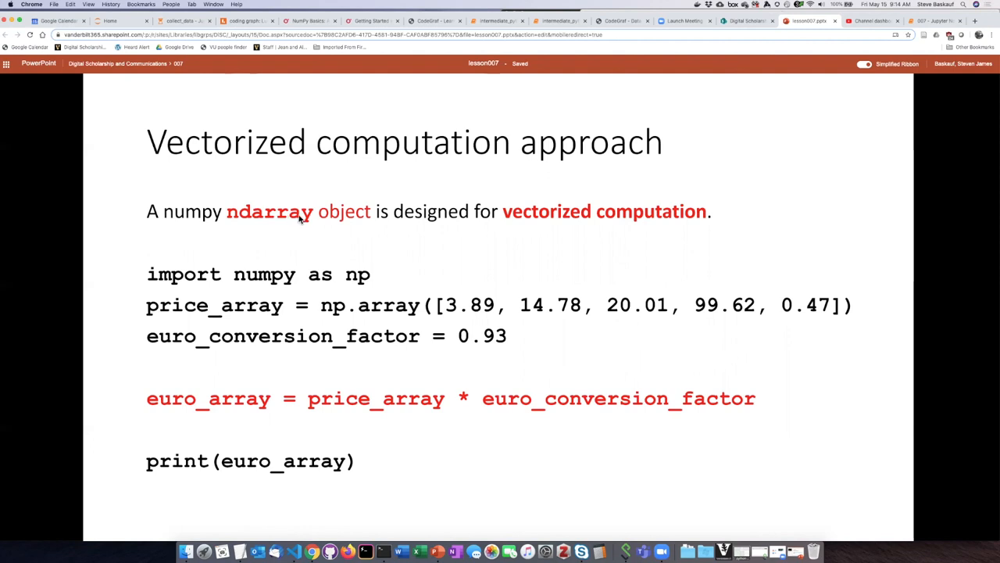
pyautogui.moveTo(384, 244)
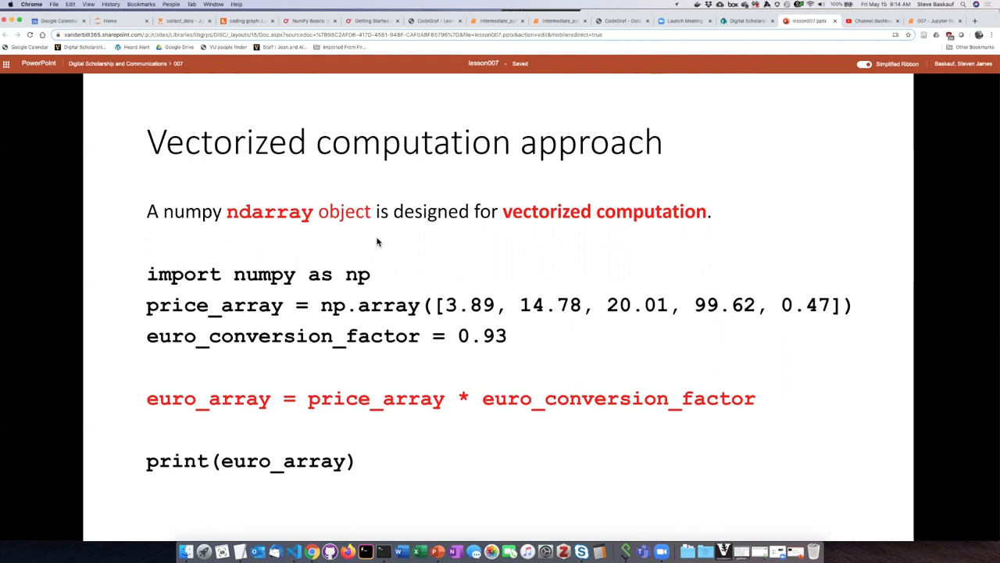
pyautogui.moveTo(238, 274)
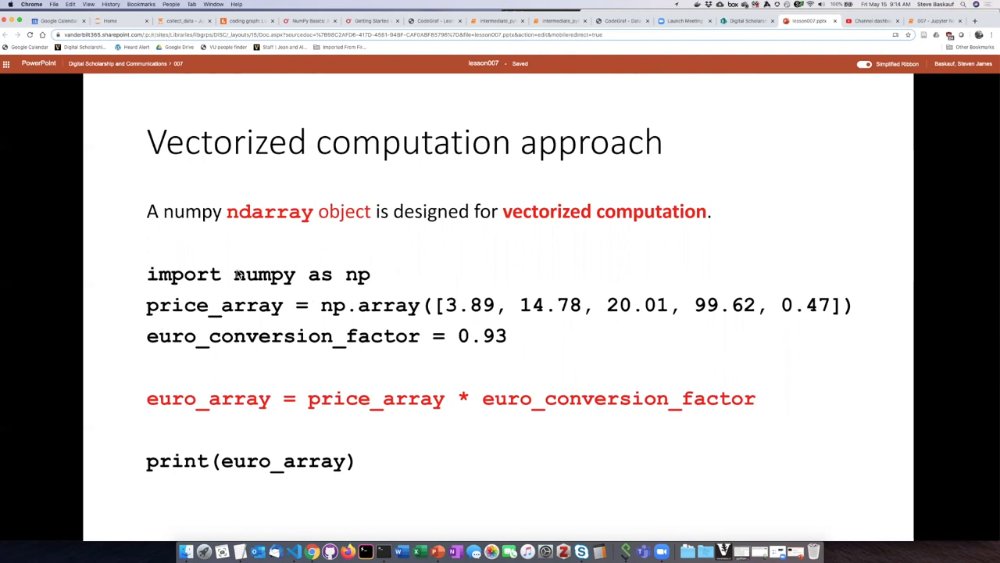
pyautogui.moveTo(283, 336)
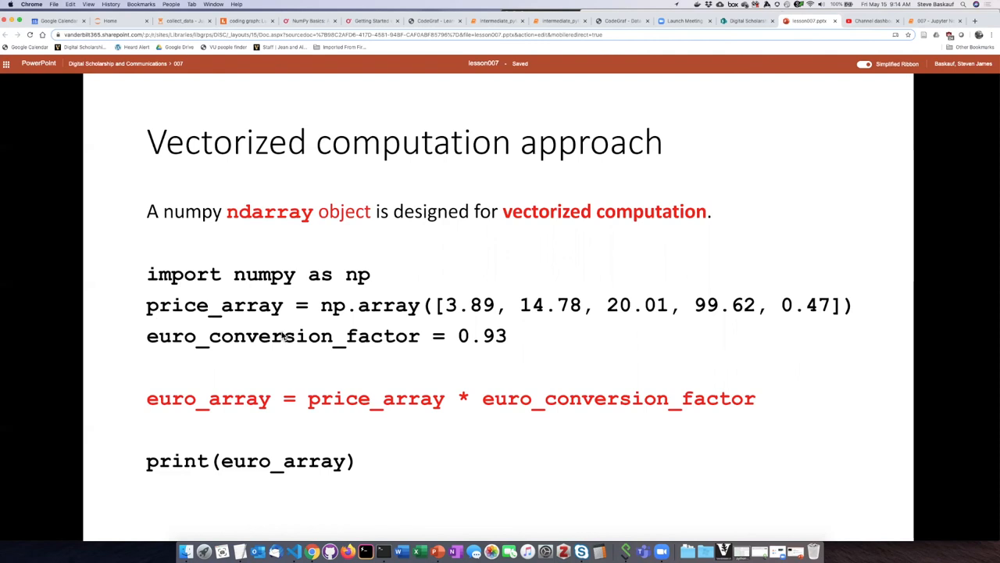
pyautogui.moveTo(300, 322)
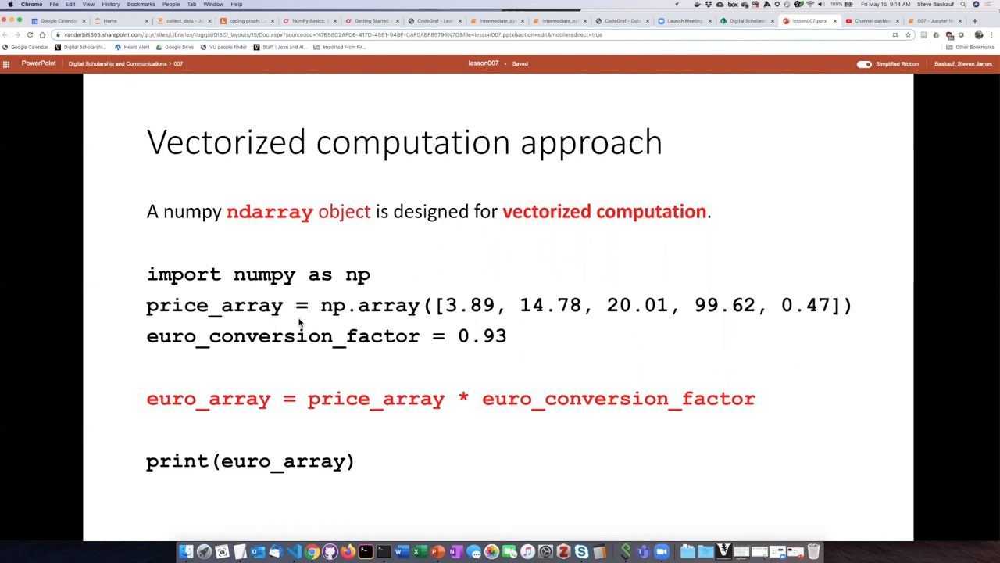
pyautogui.moveTo(394, 289)
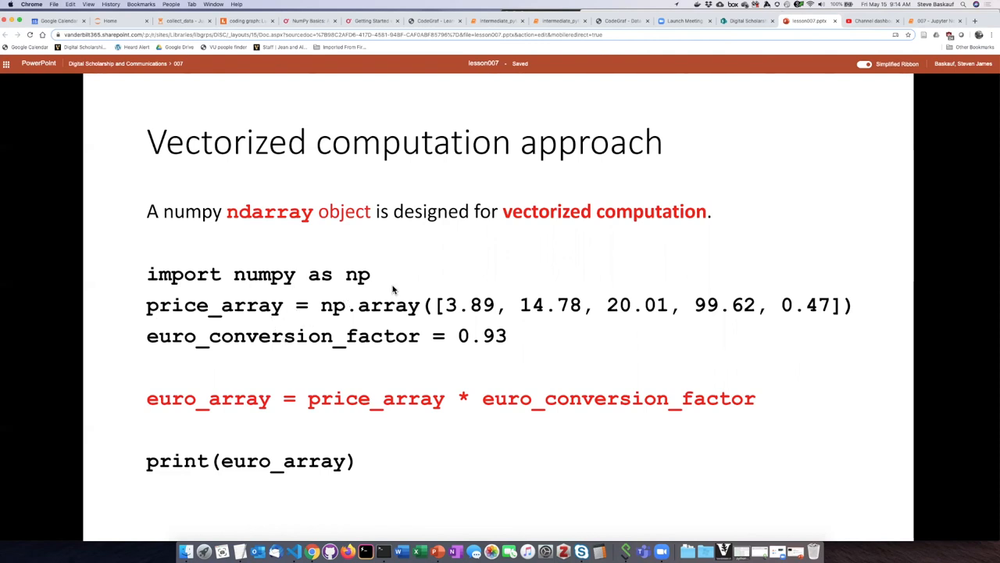
pyautogui.moveTo(290, 316)
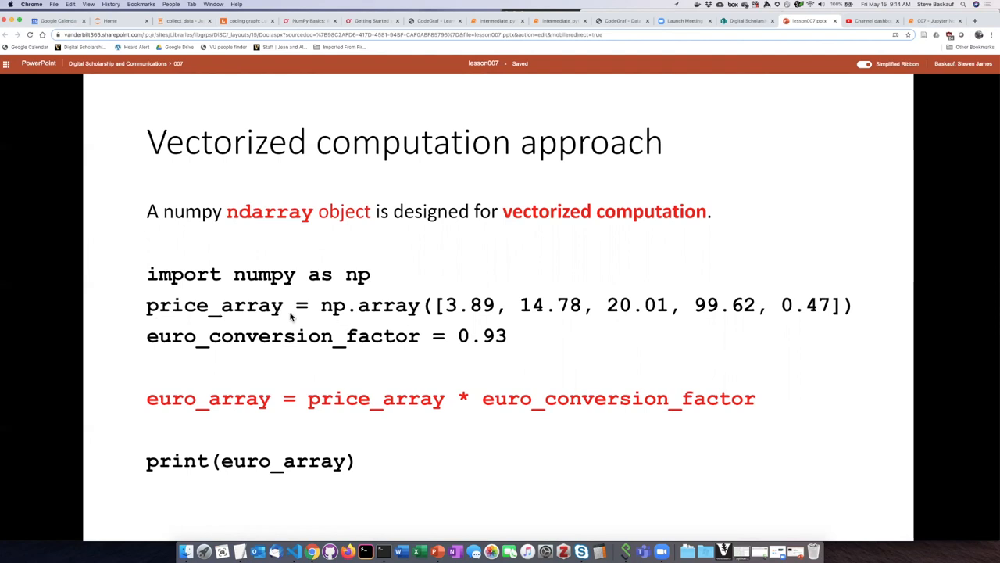
pyautogui.moveTo(348, 298)
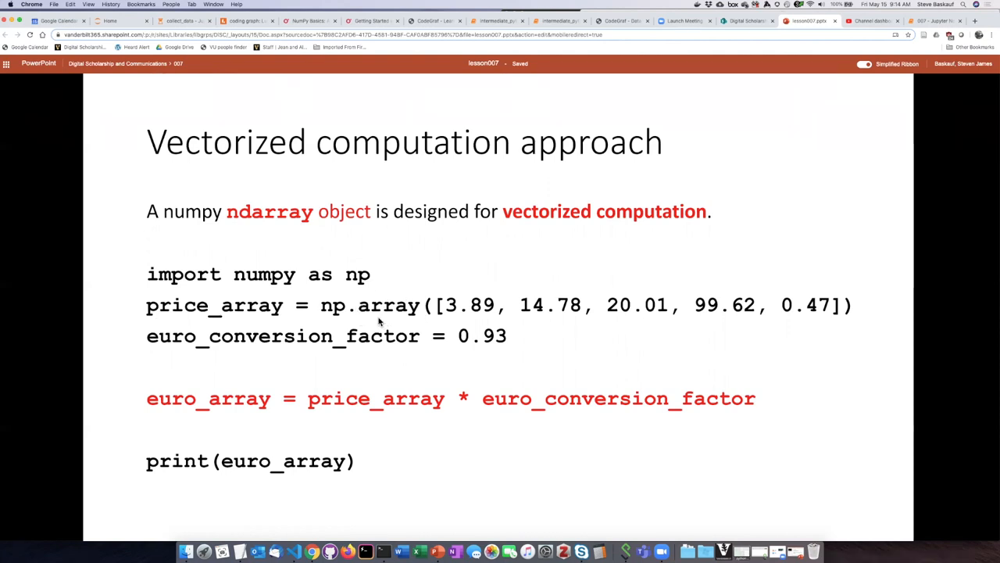
pyautogui.moveTo(412, 289)
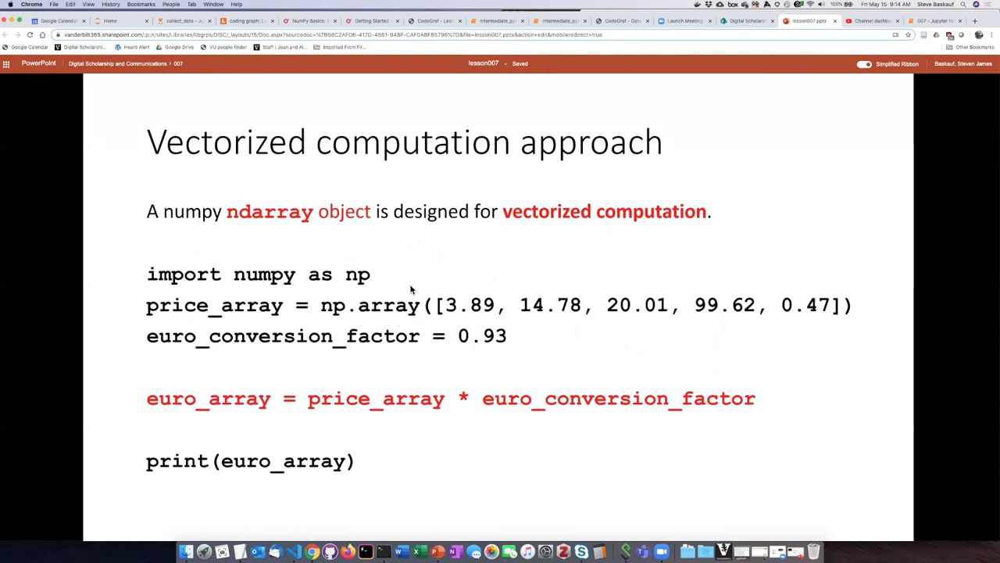
pyautogui.moveTo(488, 303)
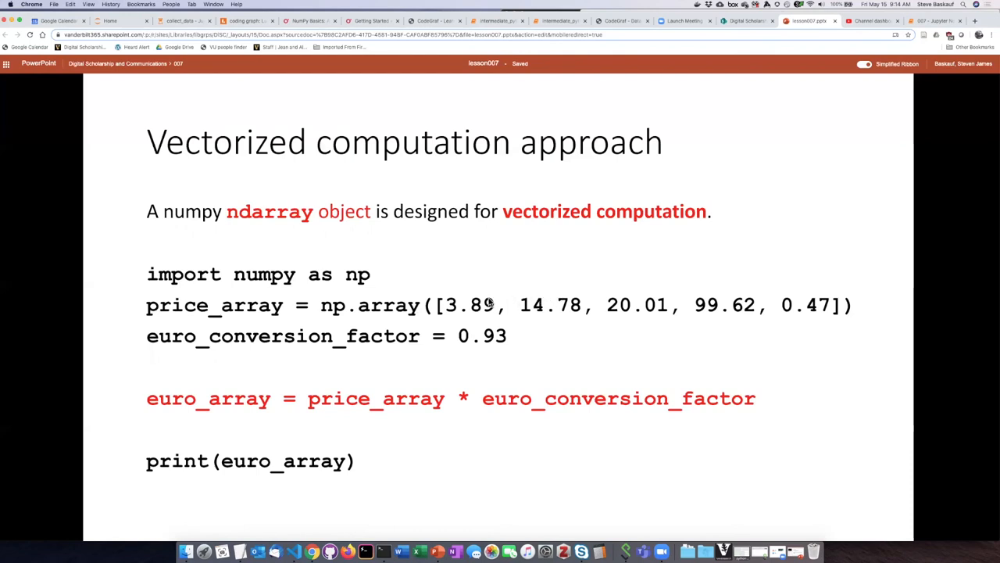
pyautogui.moveTo(449, 307)
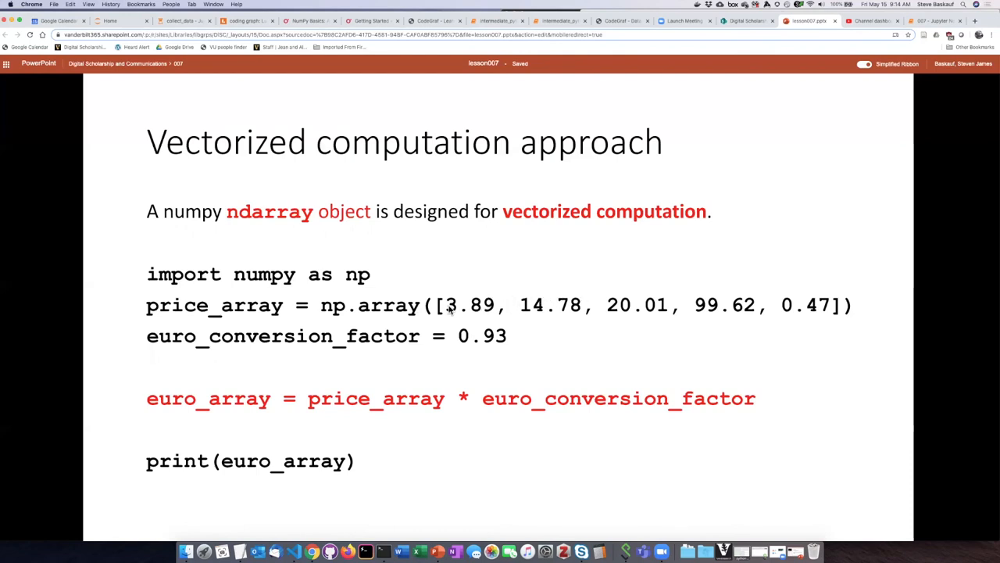
pyautogui.moveTo(347, 299)
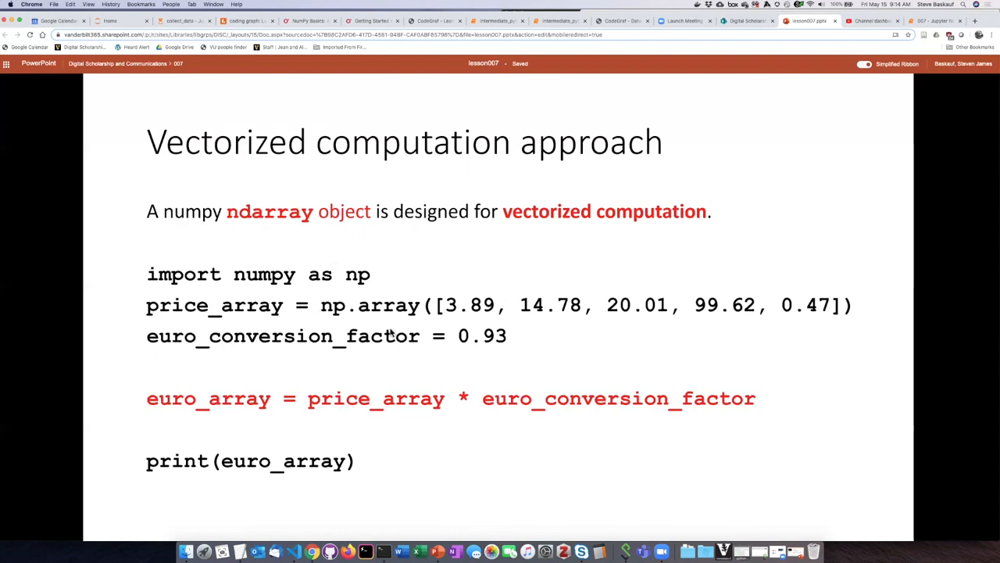
pyautogui.moveTo(434, 421)
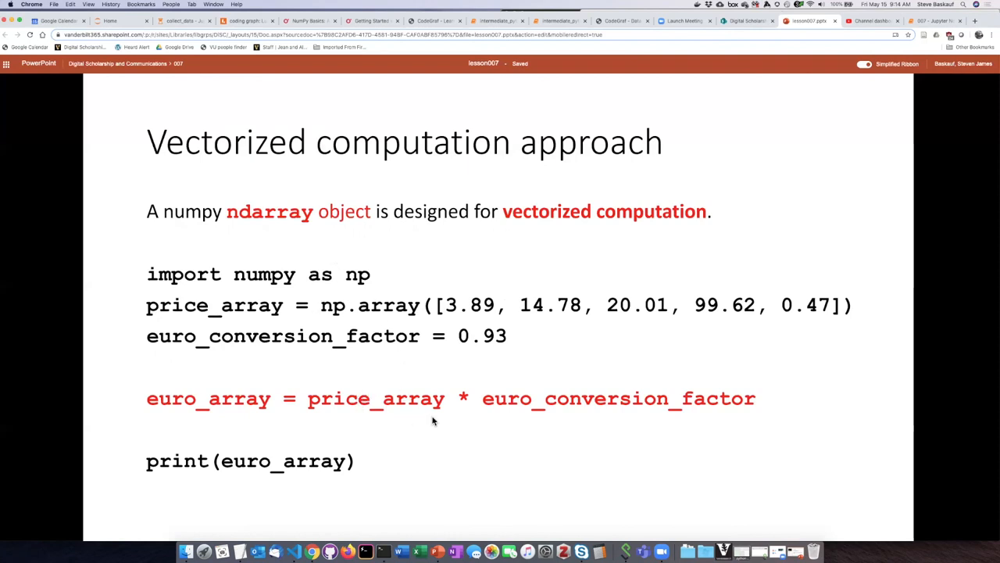
pyautogui.moveTo(465, 383)
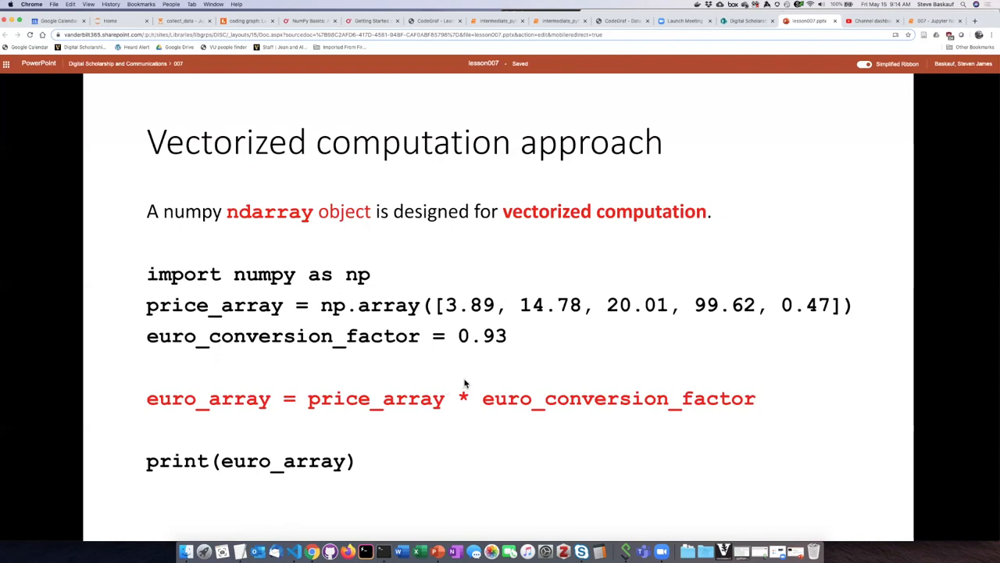
pyautogui.moveTo(479, 313)
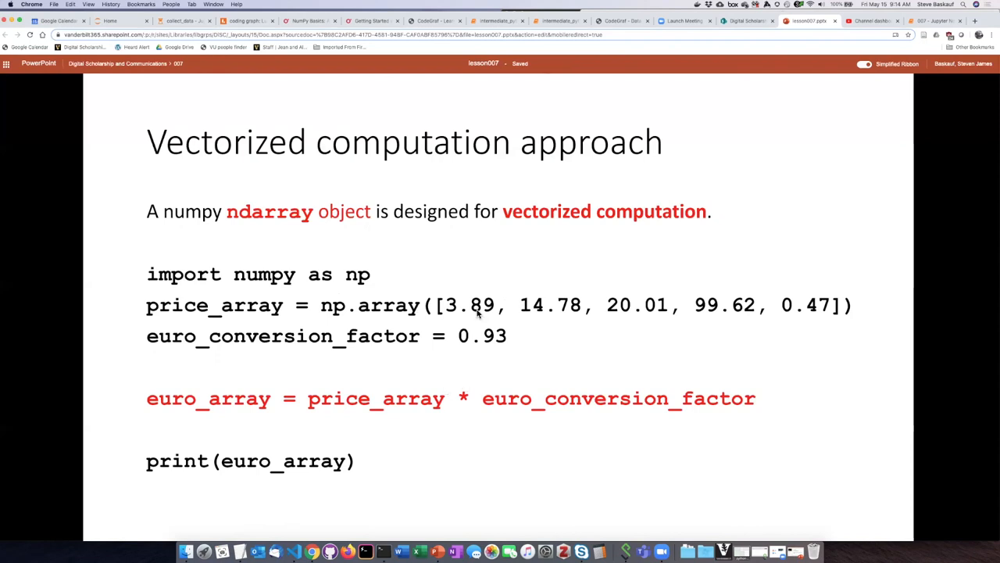
pyautogui.moveTo(653, 358)
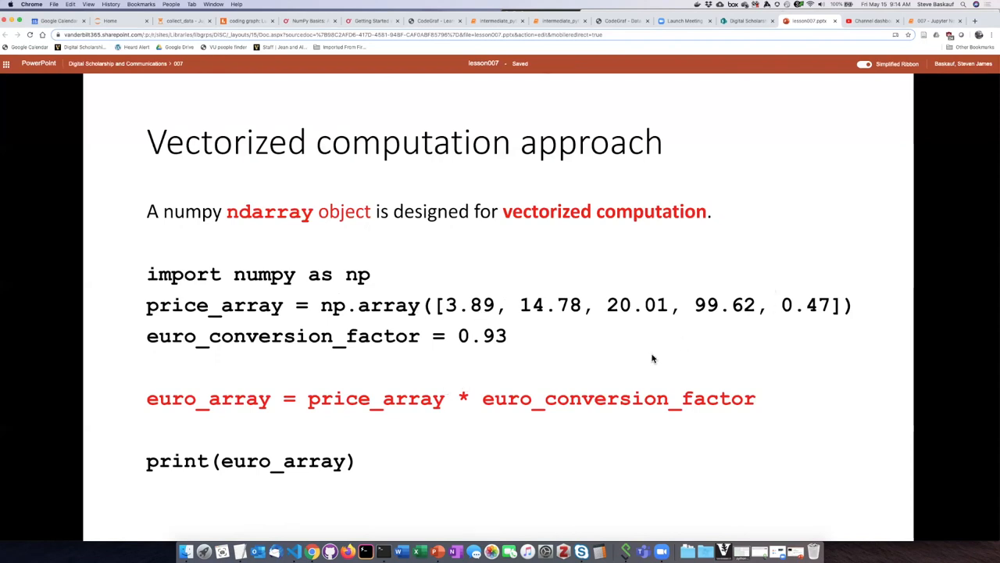
pyautogui.moveTo(479, 379)
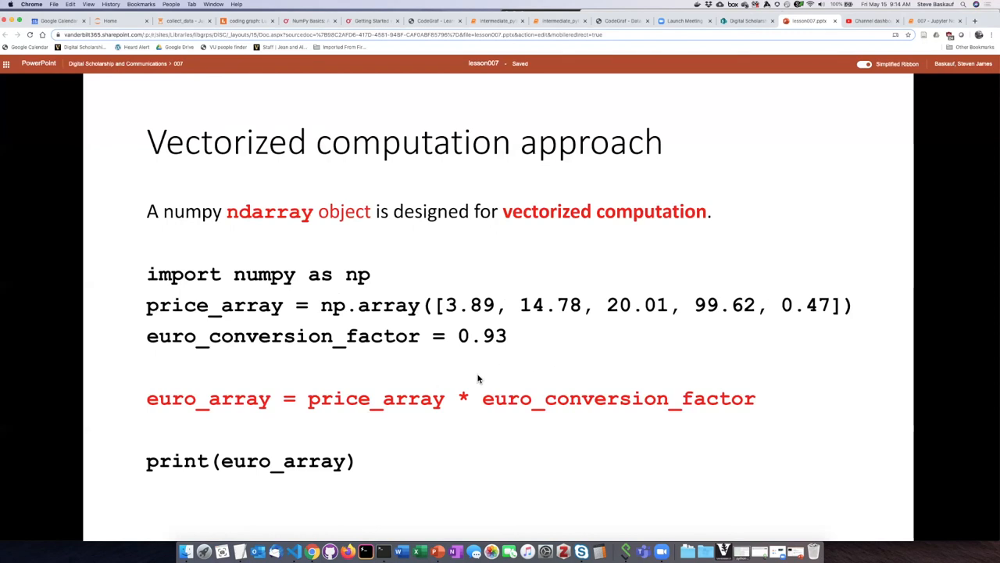
pyautogui.moveTo(415, 404)
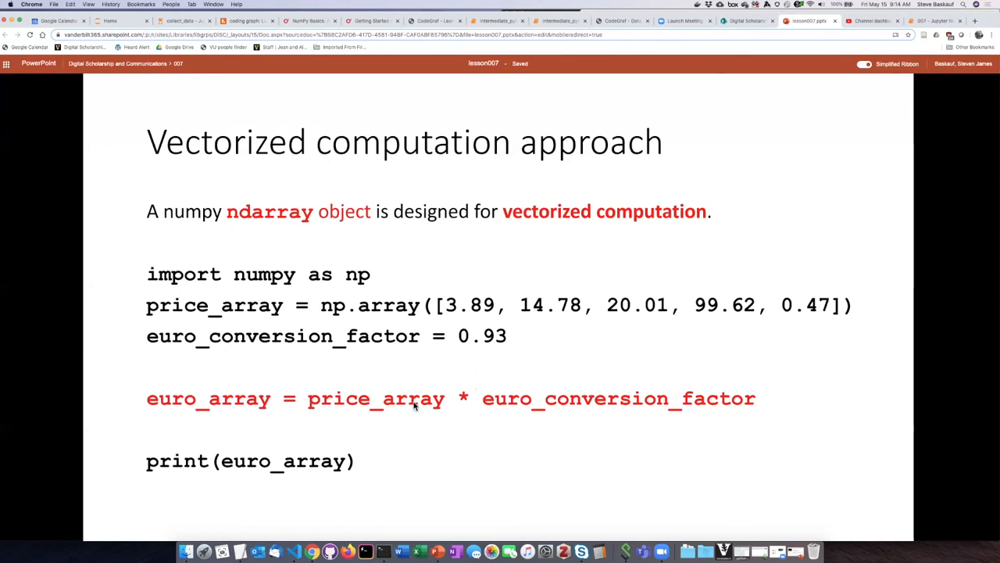
pyautogui.moveTo(449, 431)
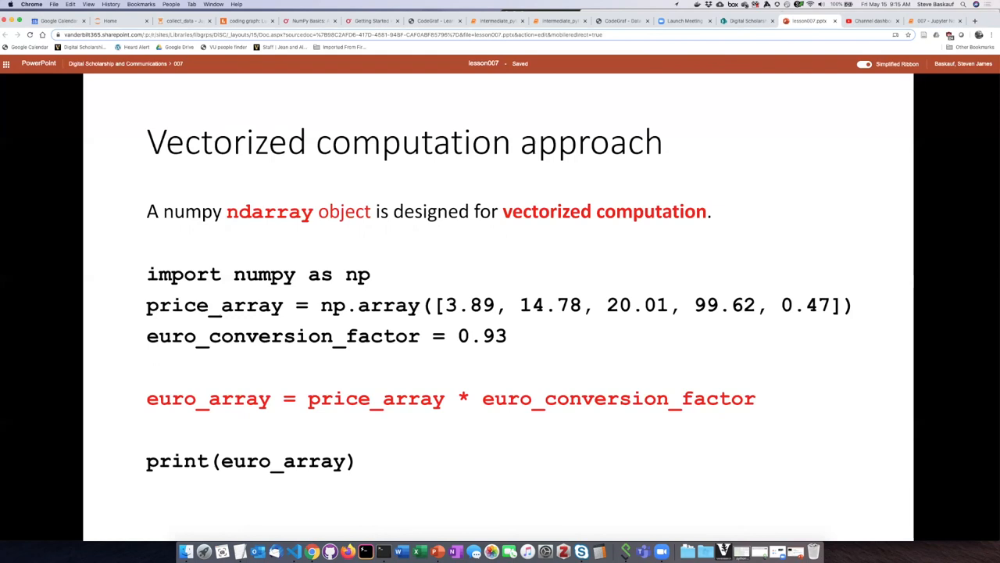
pyautogui.moveTo(549, 423)
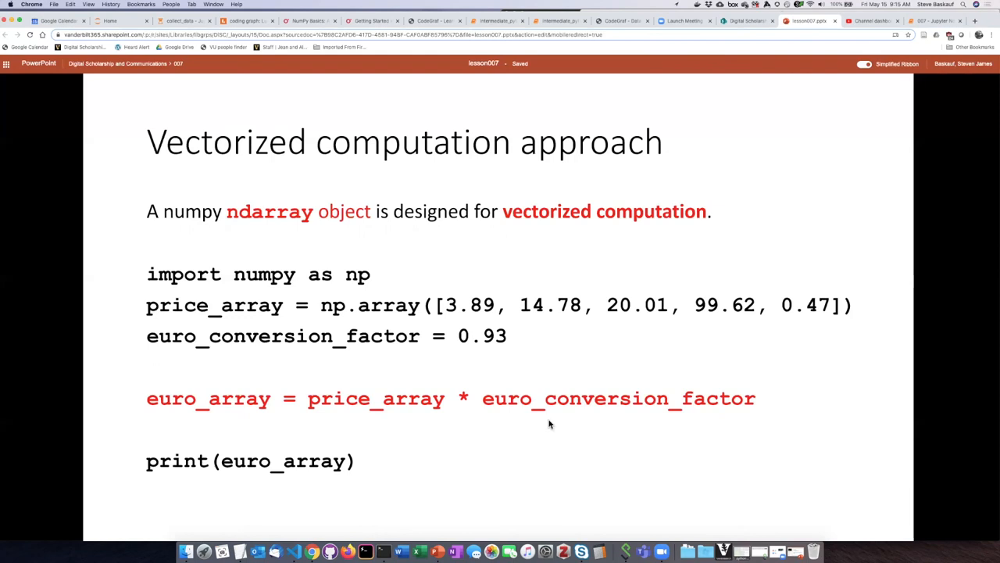
pyautogui.moveTo(478, 426)
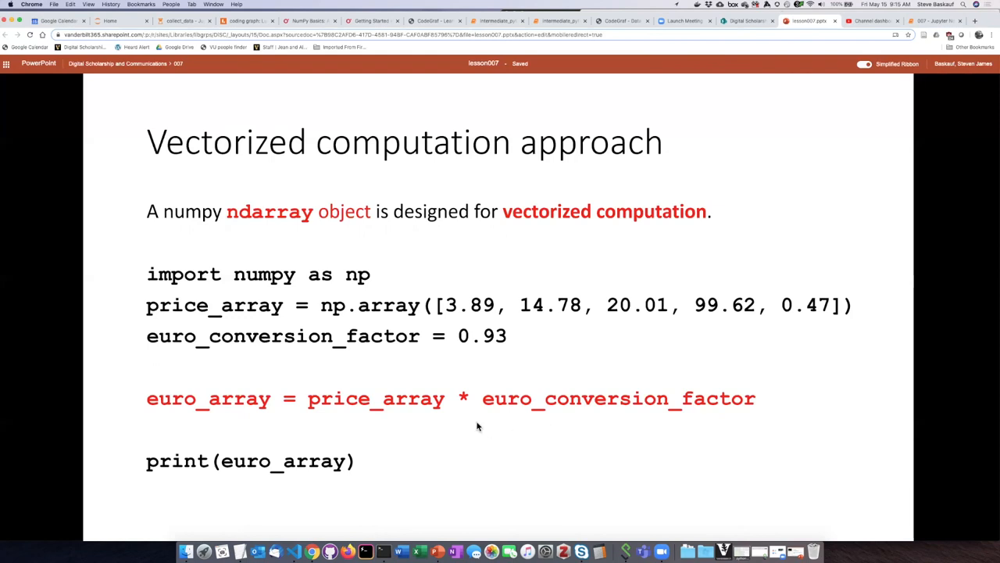
pyautogui.moveTo(623, 321)
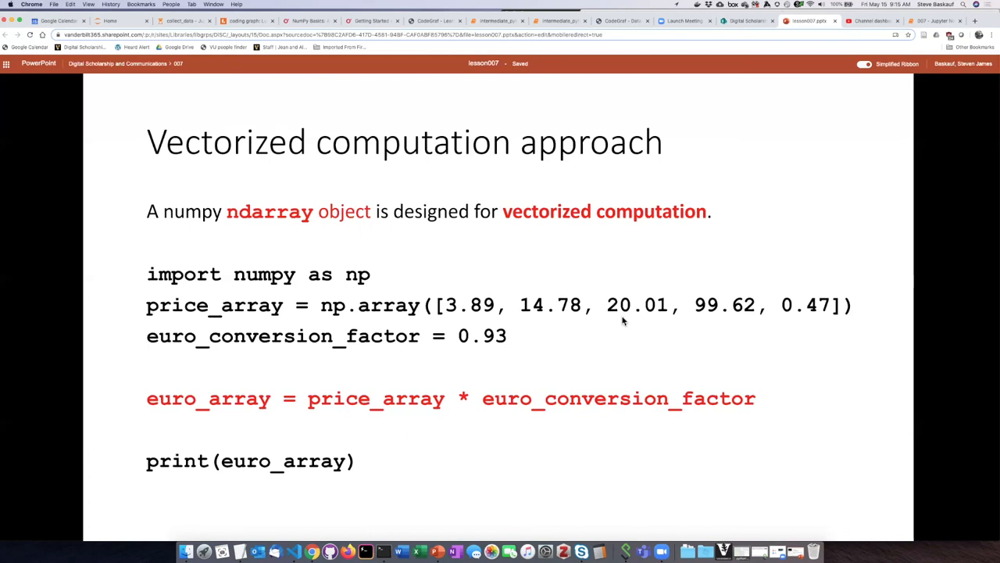
pyautogui.moveTo(936, 32)
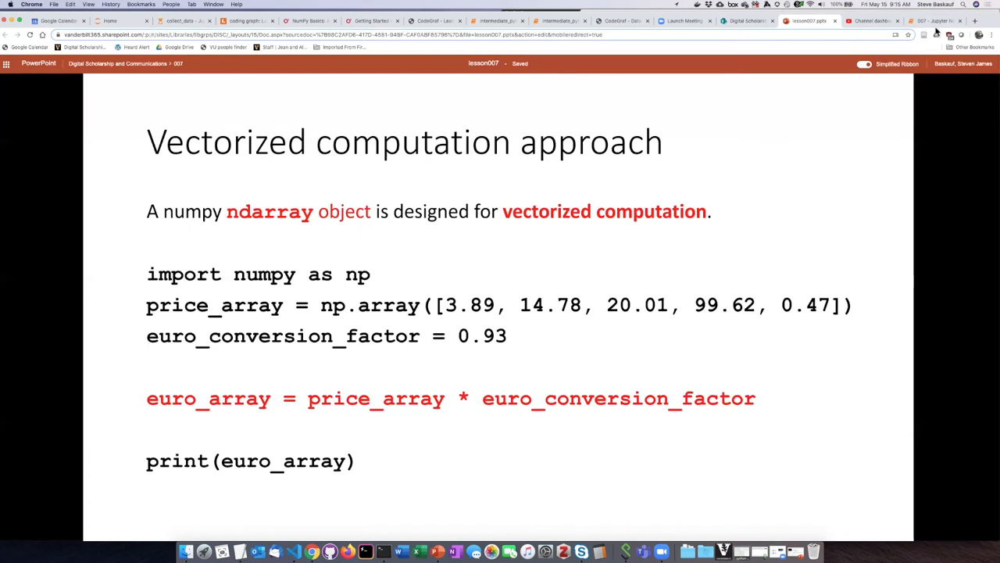
# Switch to the '007 - Jupyter Notebook' browser tab and scroll down to the NumPy section
pyautogui.click(930, 20)
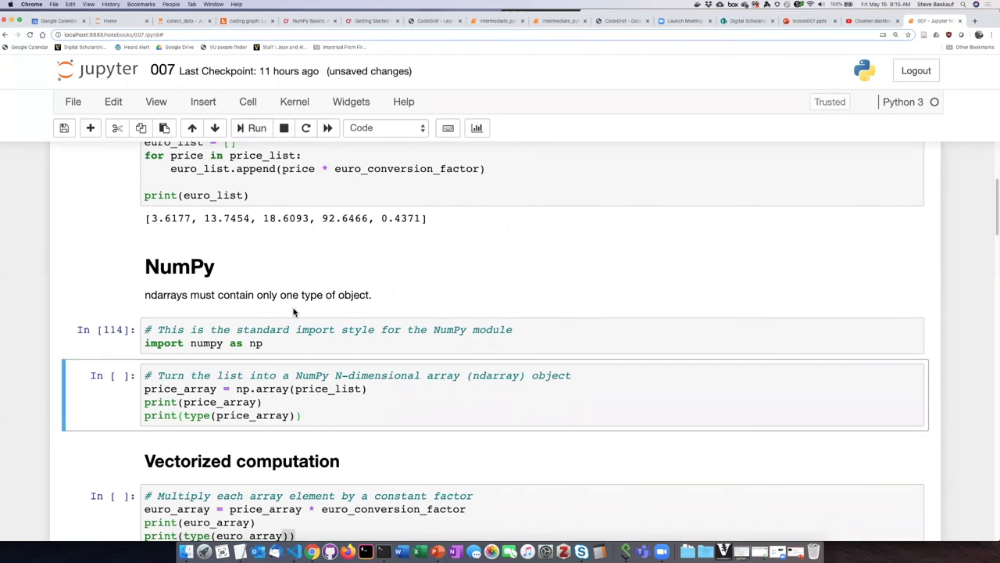
pyautogui.scroll(-3)
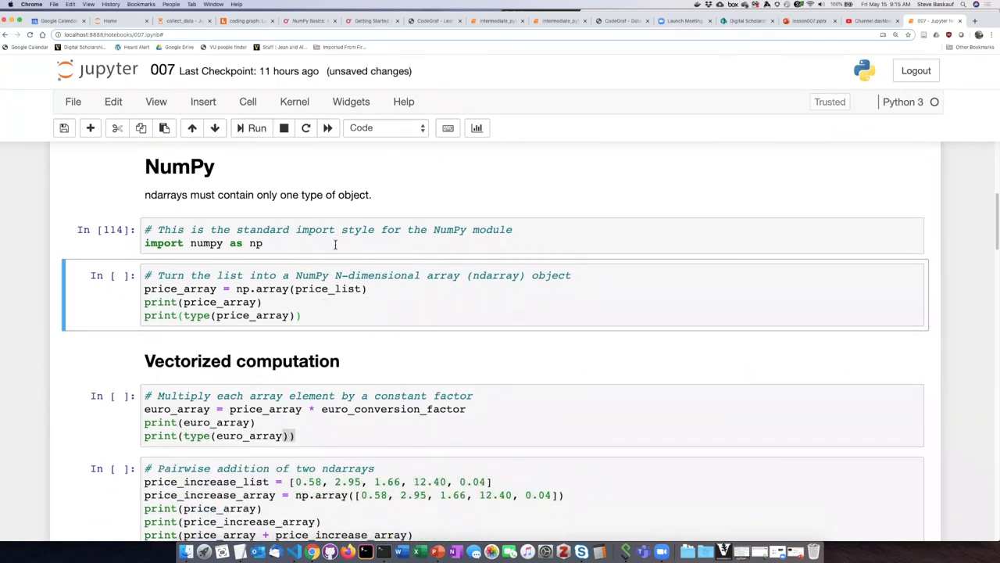
pyautogui.moveTo(285, 298)
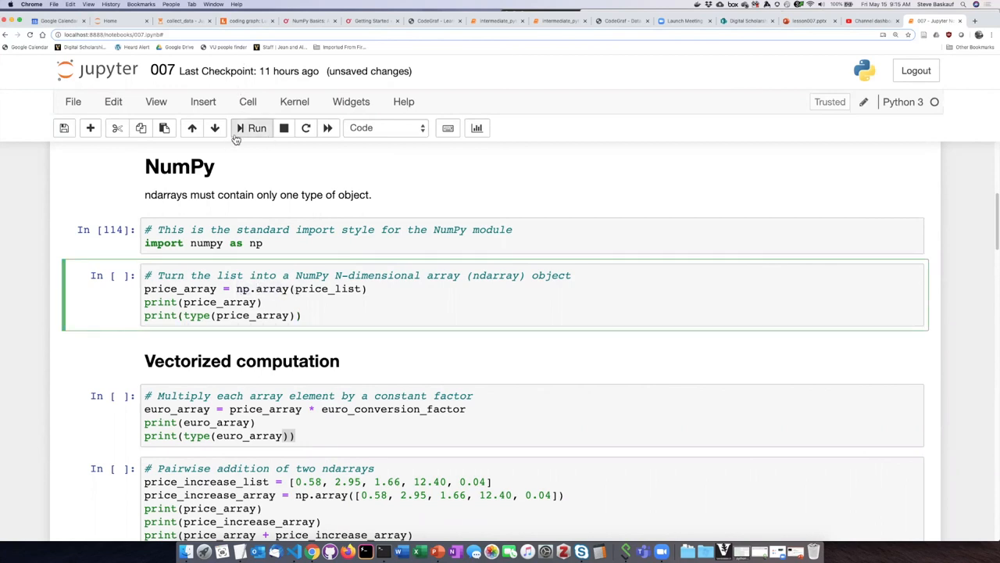
# Run the price_array conversion cell, then go back up to the printed price list
pyautogui.click(257, 127)
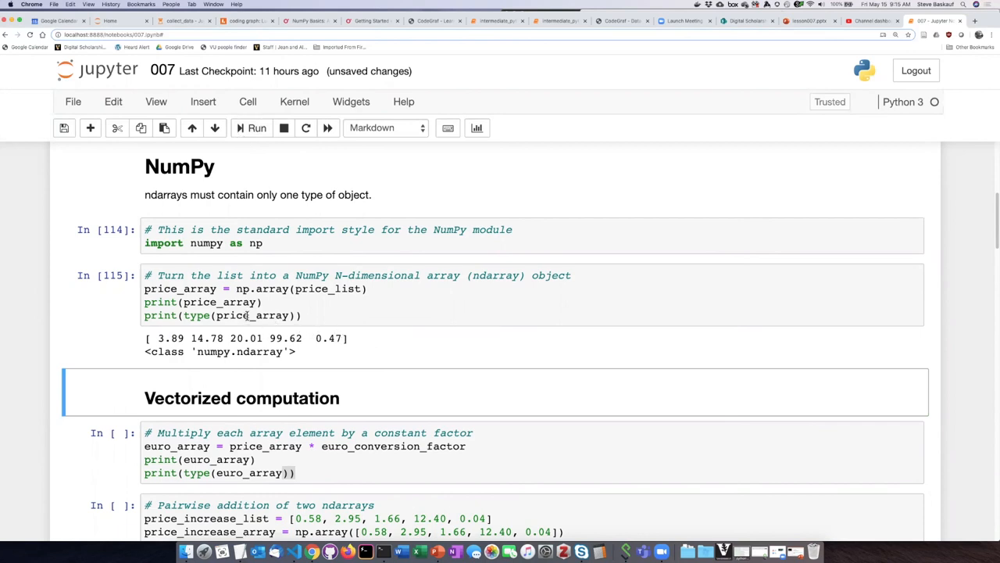
pyautogui.moveTo(224, 337)
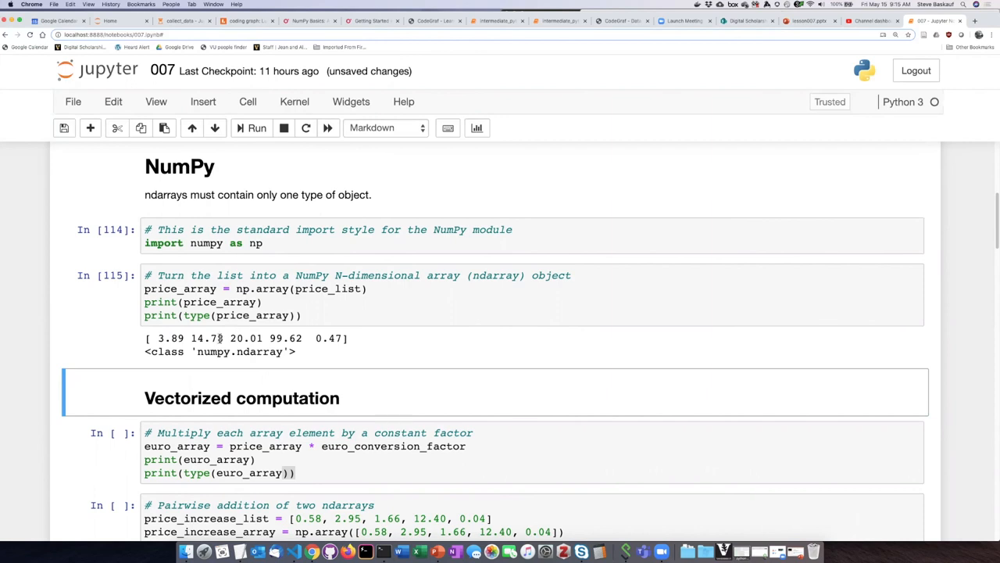
pyautogui.scroll(3)
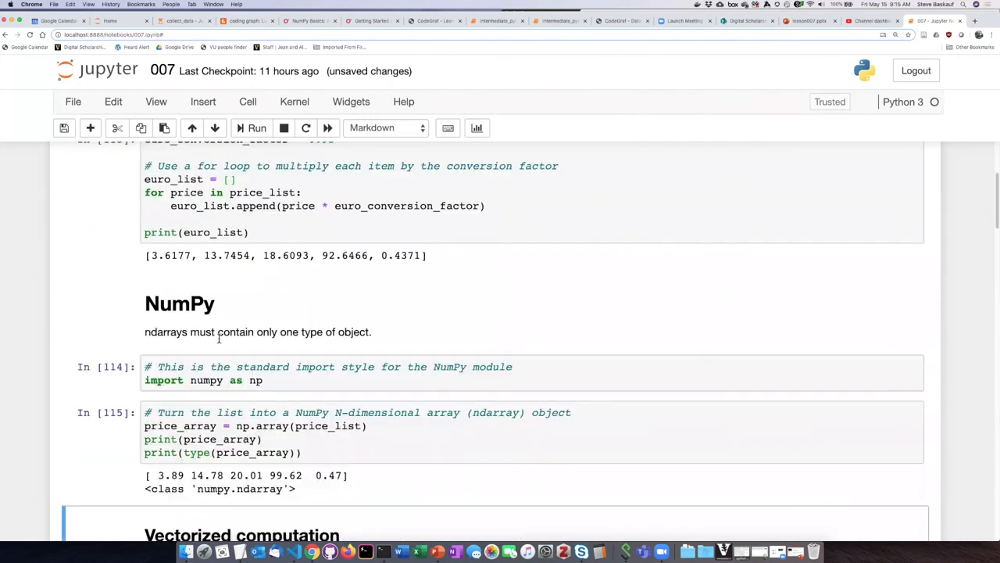
pyautogui.scroll(3)
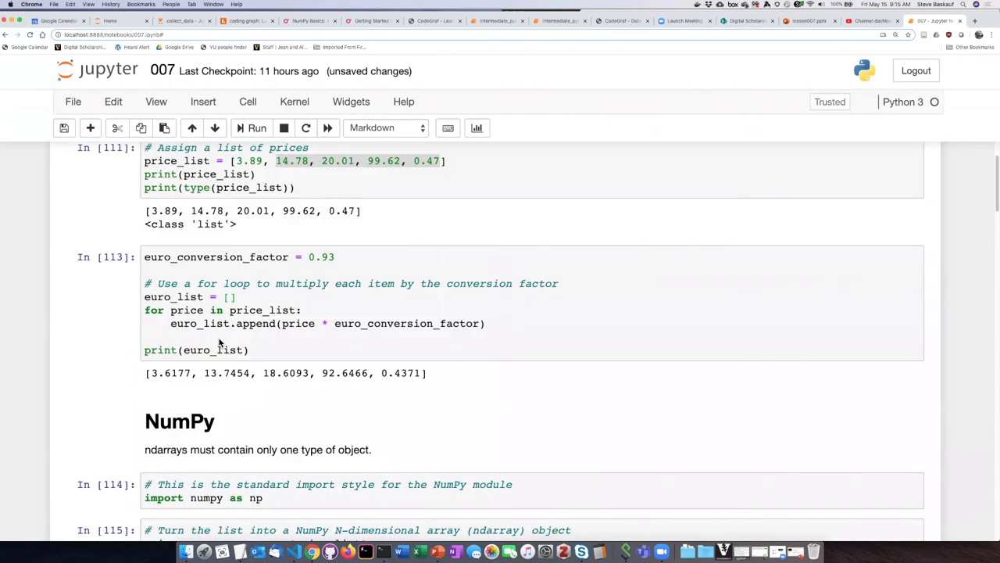
pyautogui.click(312, 211)
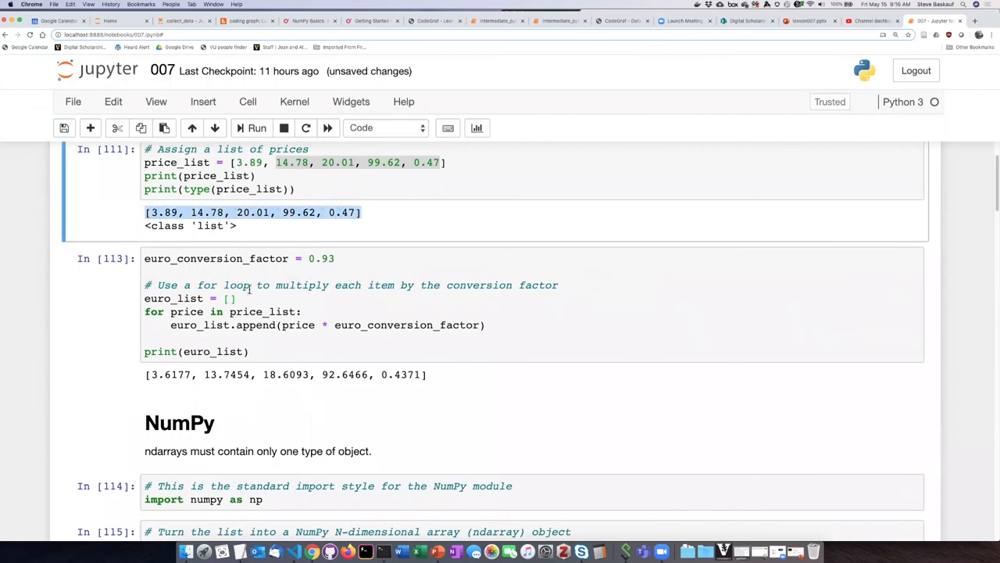
# Compare the list output with the printed ndarray values and numpy.ndarray type
pyautogui.scroll(-3)
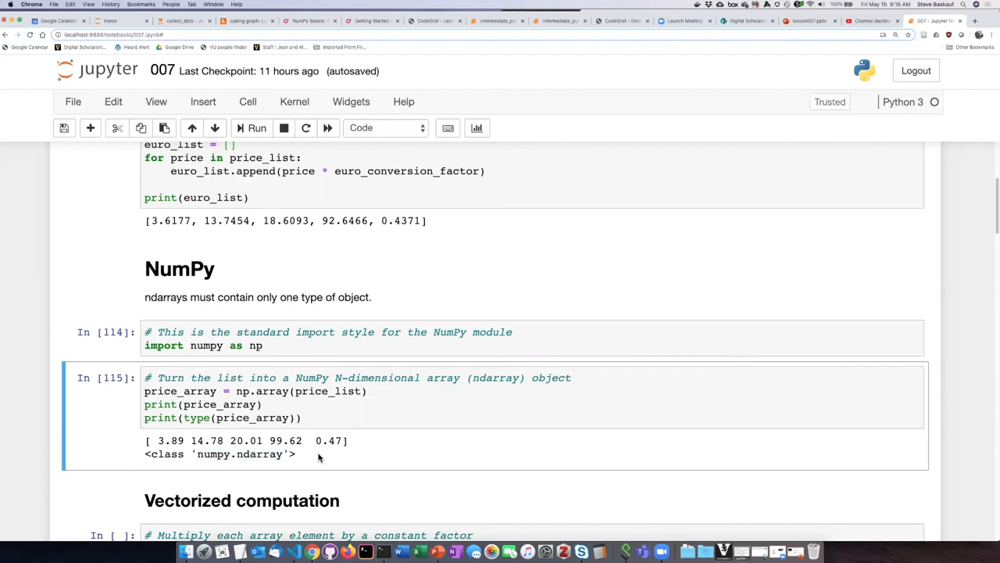
pyautogui.moveTo(305, 445)
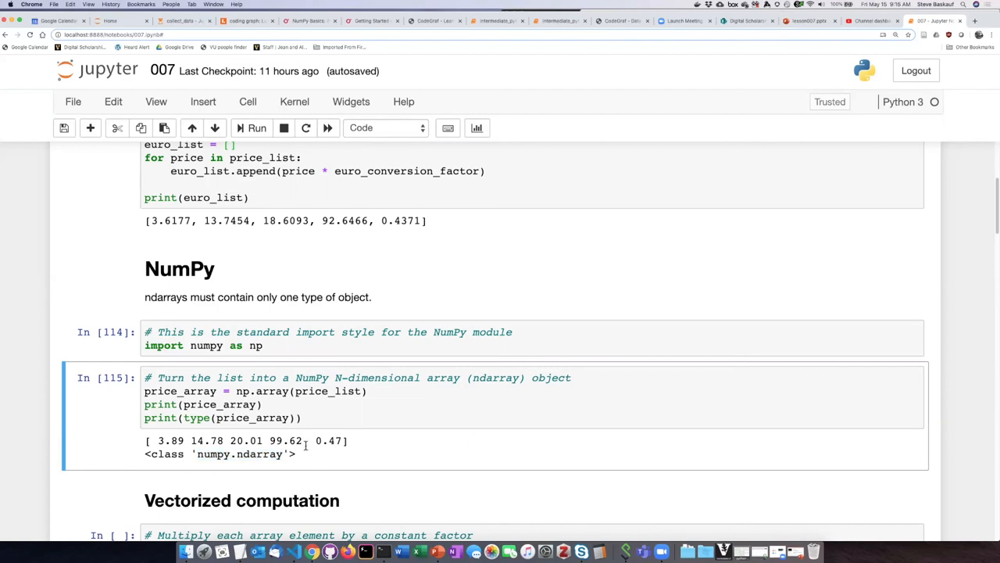
pyautogui.scroll(3)
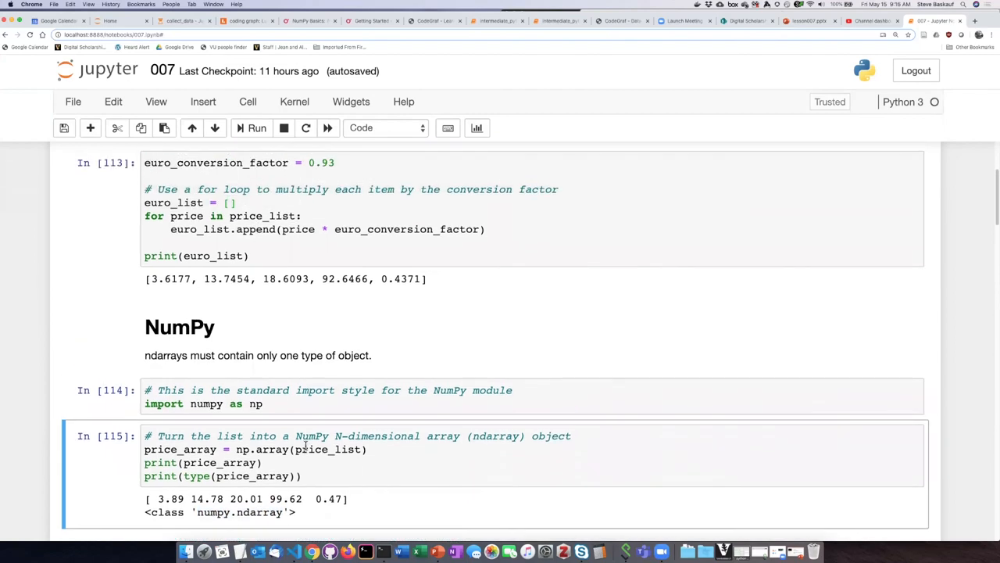
pyautogui.scroll(3)
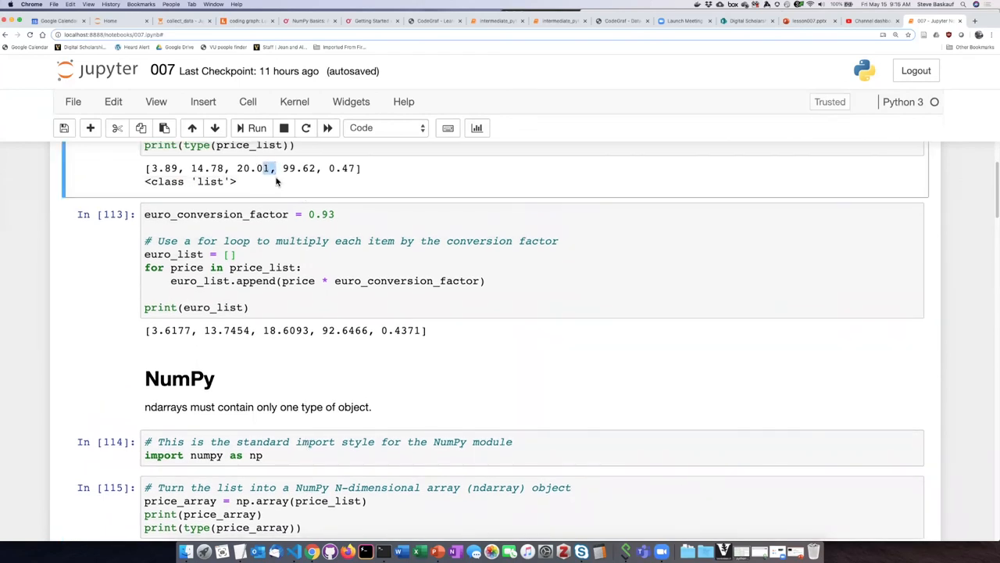
pyautogui.scroll(-3)
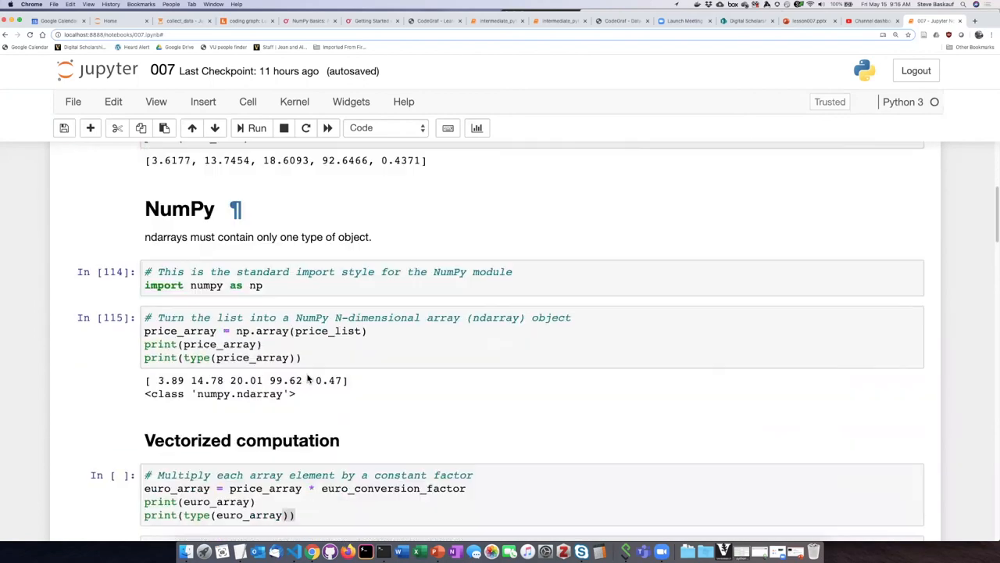
pyautogui.scroll(-3)
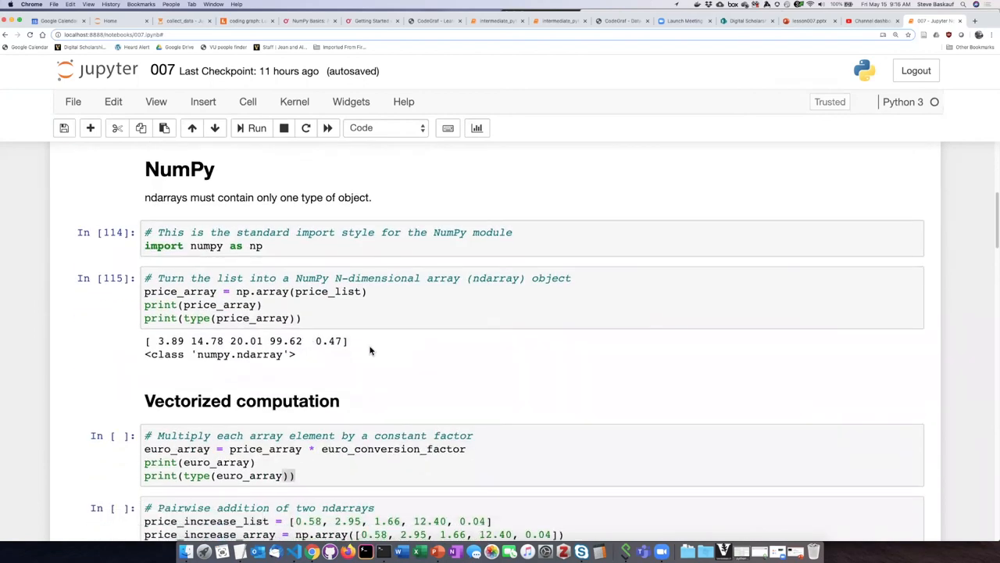
pyautogui.moveTo(350, 347)
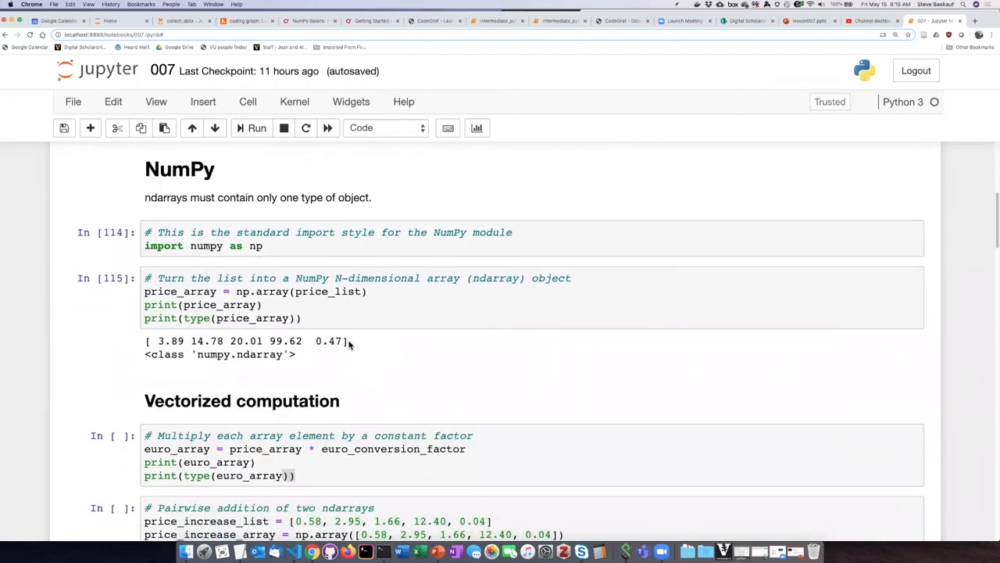
pyautogui.moveTo(354, 348)
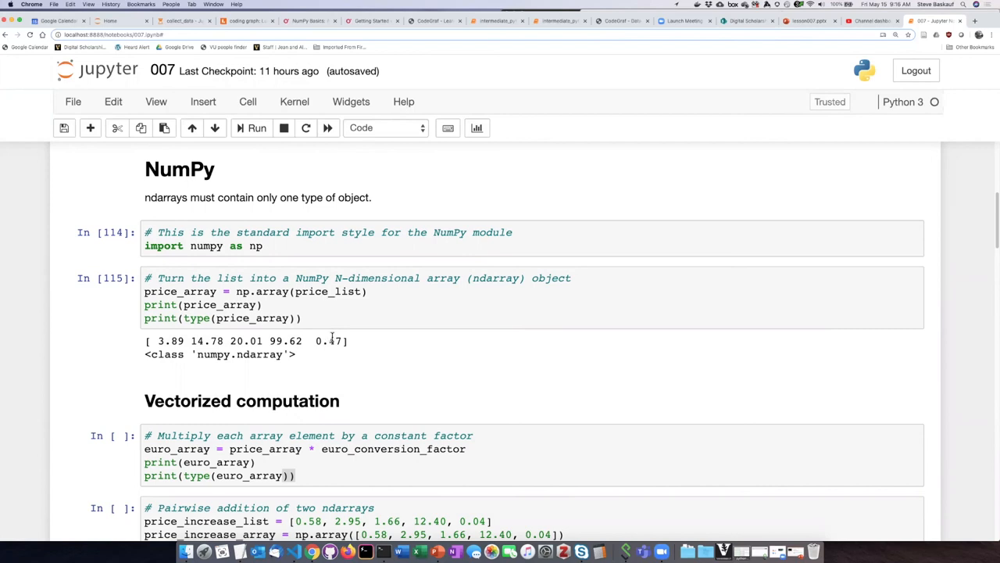
pyautogui.scroll(-3)
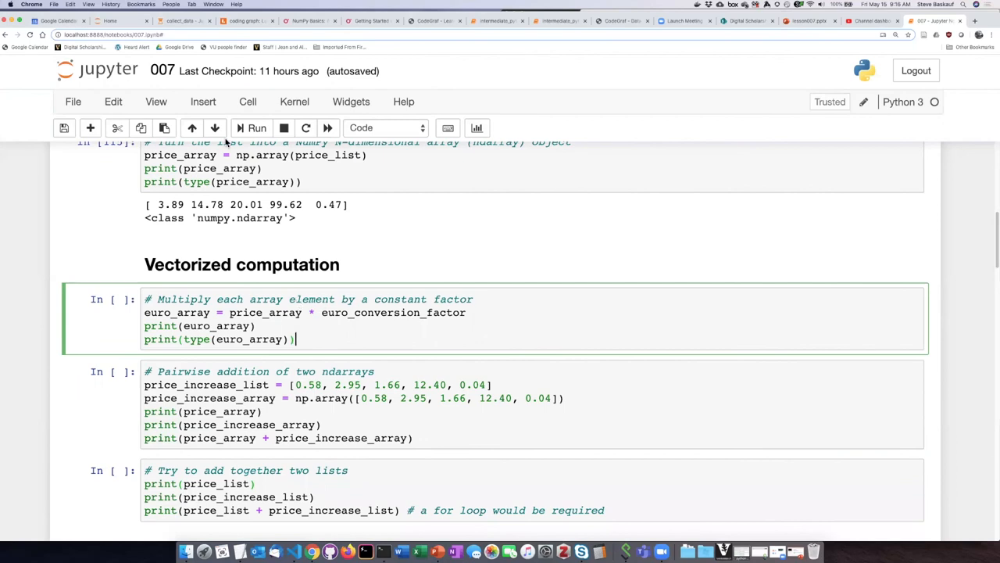
# Run the vectorized multiplication cell, printing euro prices 3.6177 to 0.4371 as an ndarray
pyautogui.click(256, 127)
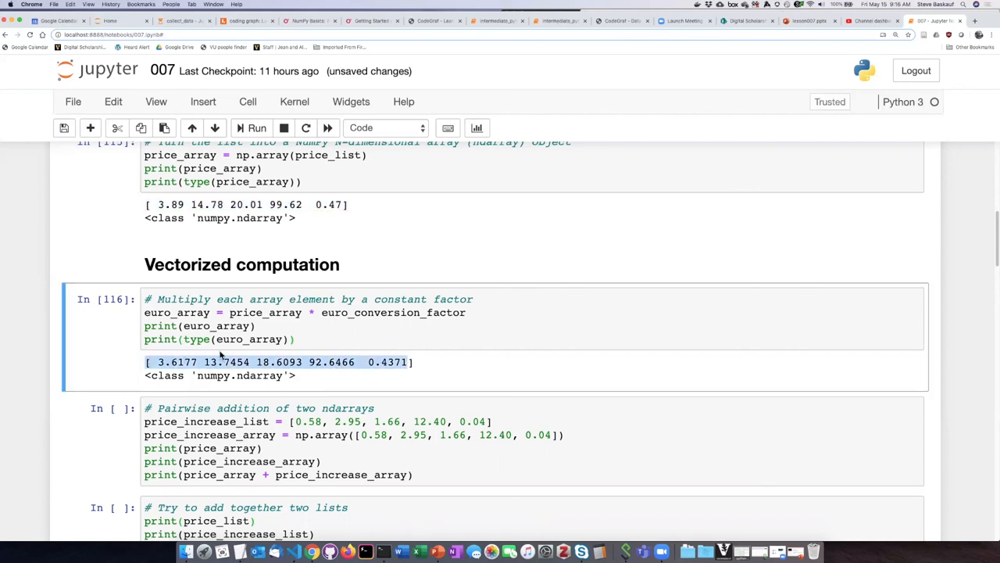
pyautogui.moveTo(384, 376)
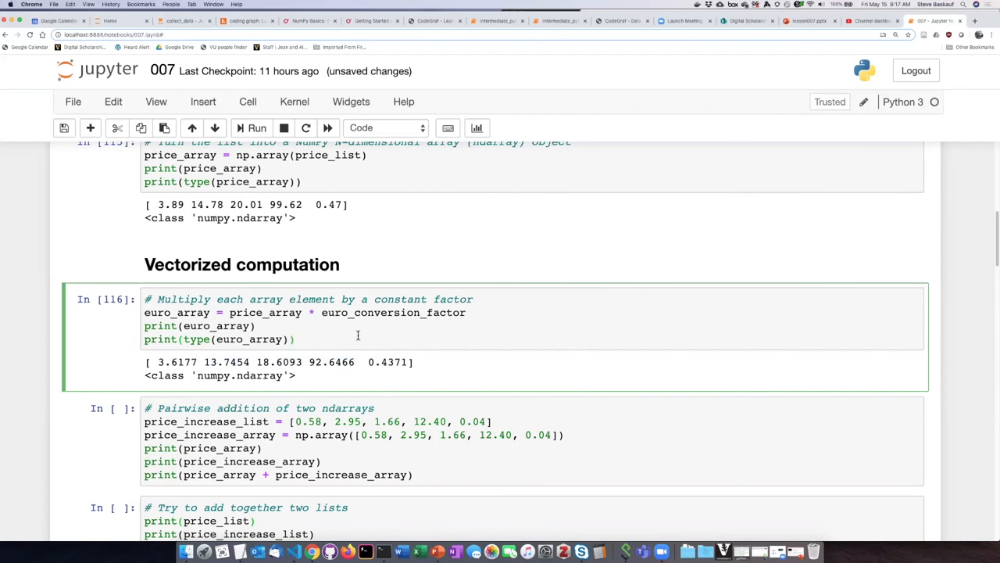
pyautogui.scroll(-3)
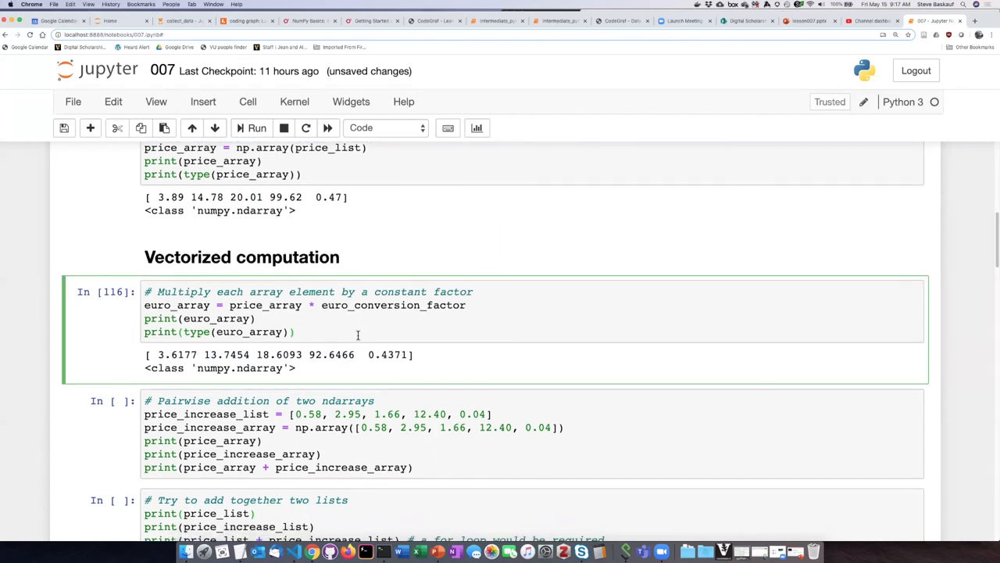
pyautogui.scroll(-3)
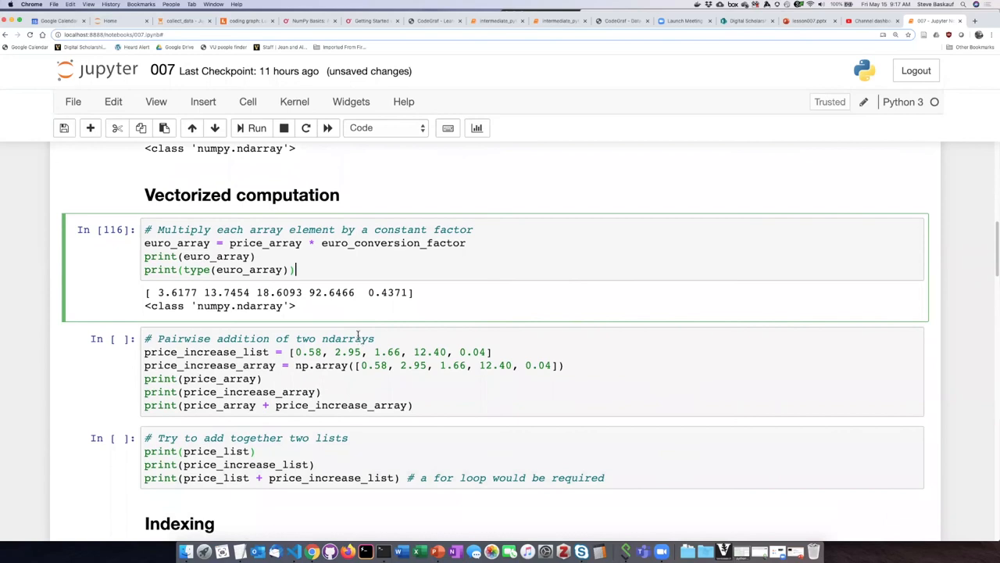
pyautogui.scroll(-3)
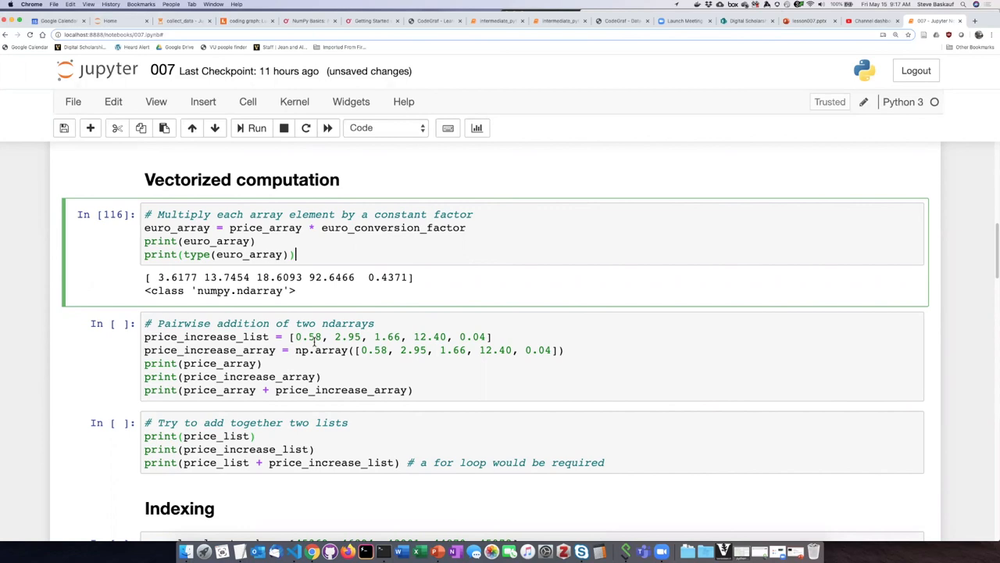
pyautogui.moveTo(358, 324)
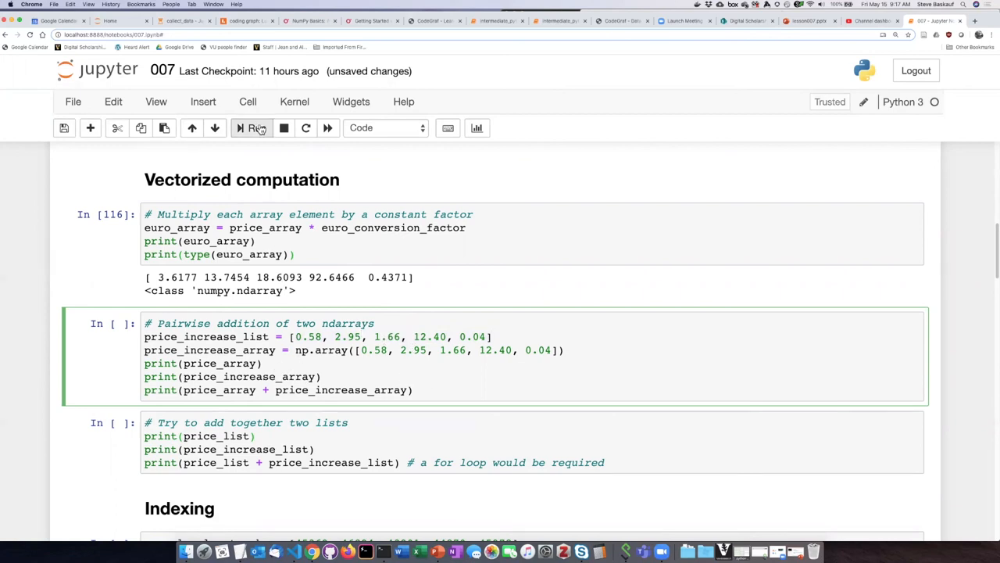
# Run cell 117 to print both price arrays and their elementwise sum, then select the list-addition cell
pyautogui.click(251, 128)
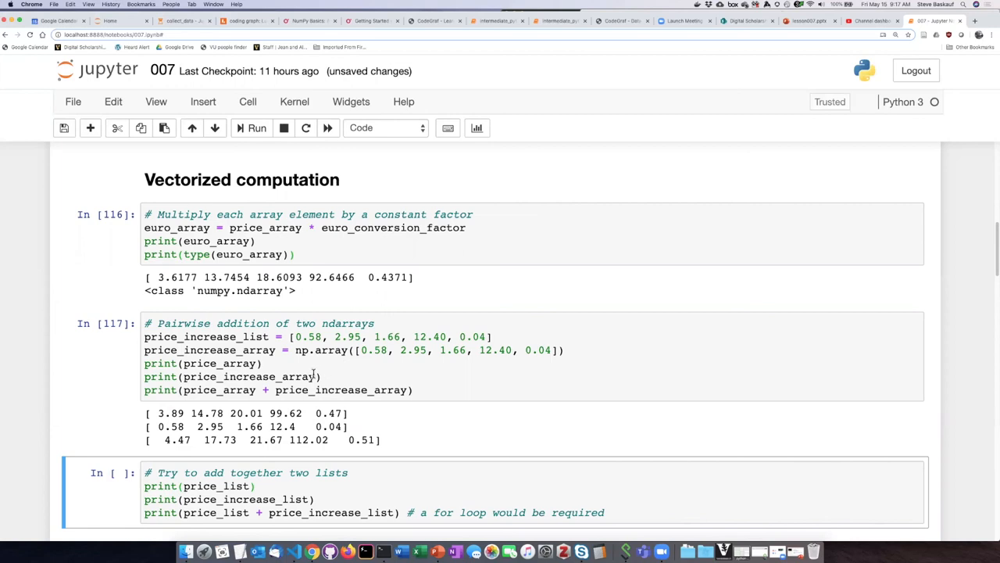
pyautogui.moveTo(346, 411)
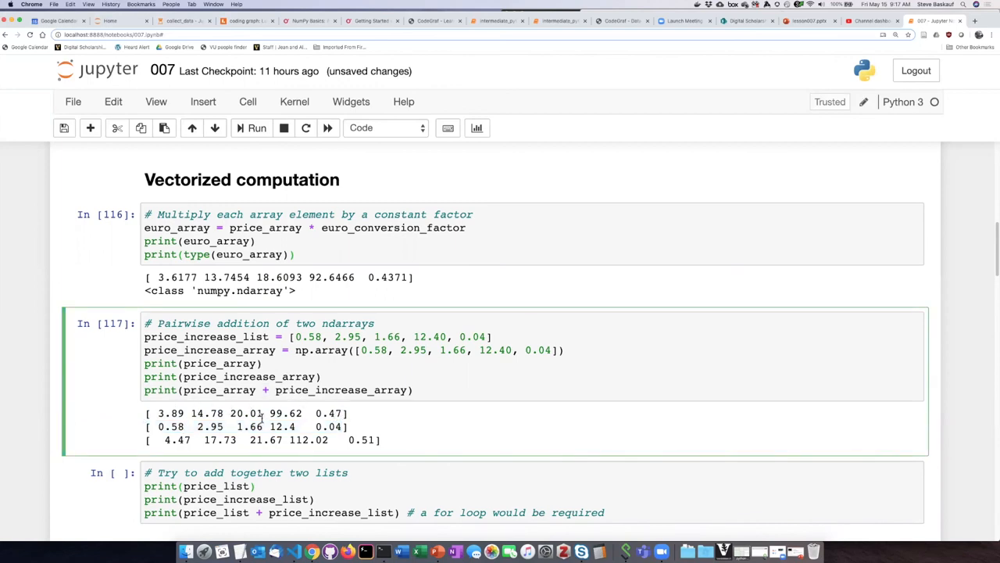
pyautogui.scroll(3)
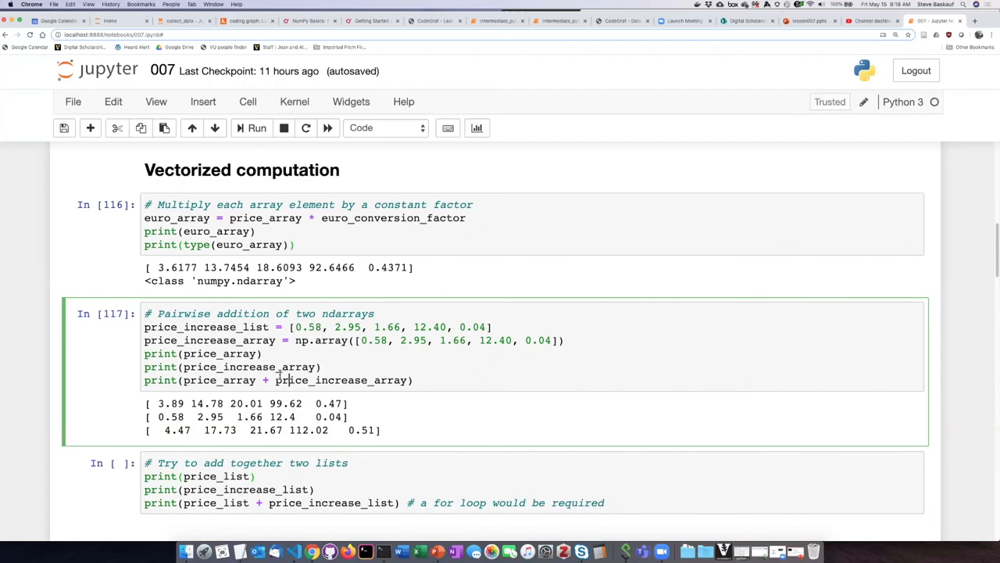
pyautogui.moveTo(274, 397)
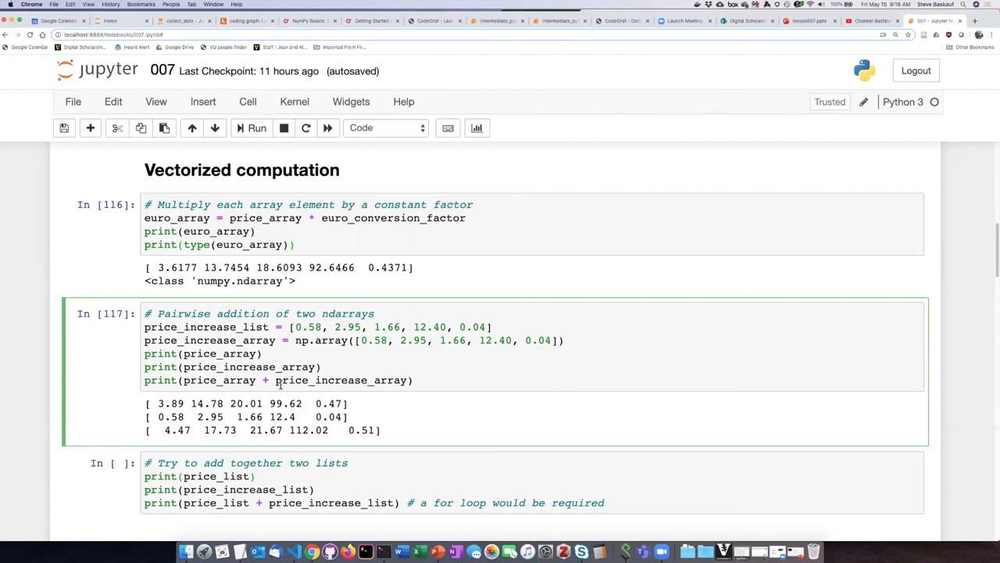
pyautogui.scroll(-3)
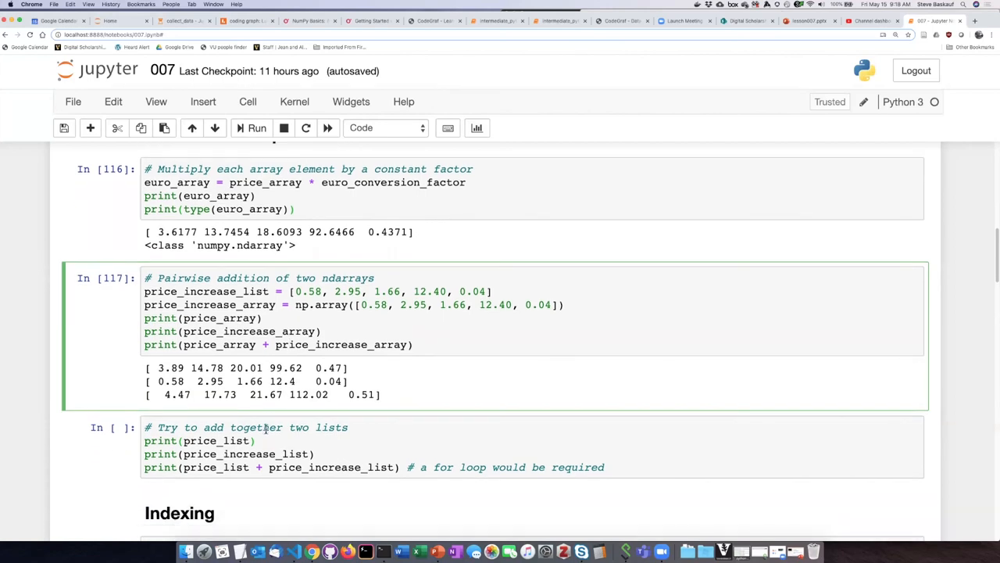
pyautogui.scroll(-3)
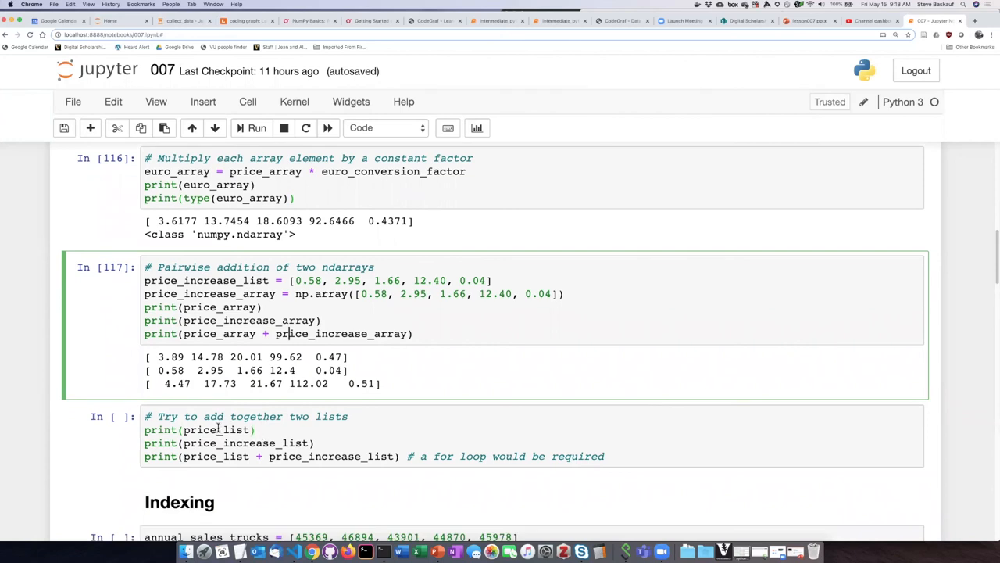
pyautogui.click(256, 128)
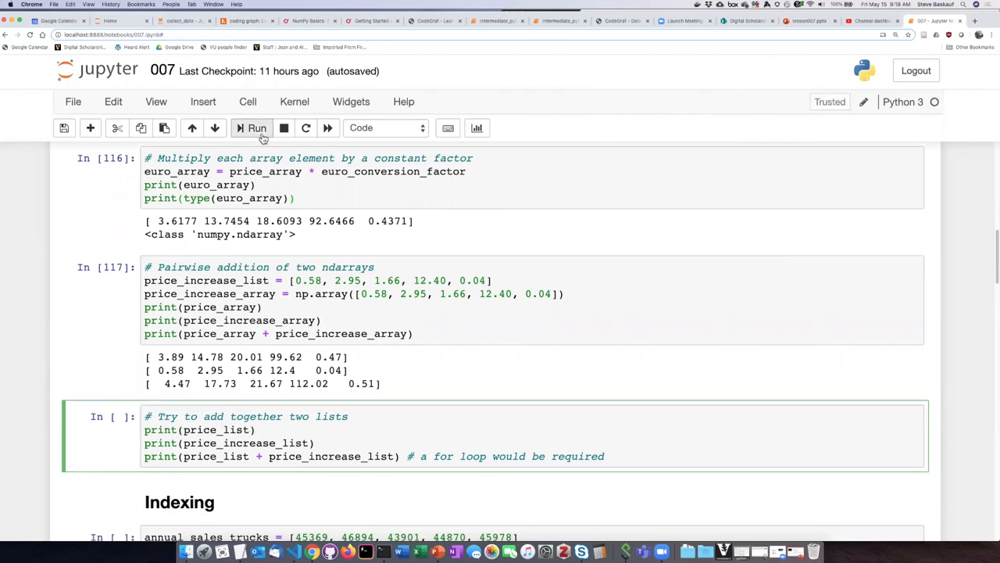
# Run the two-lists addition cell, showing concatenation, then go to the 'Comparison of approaches' slide
pyautogui.click(256, 127)
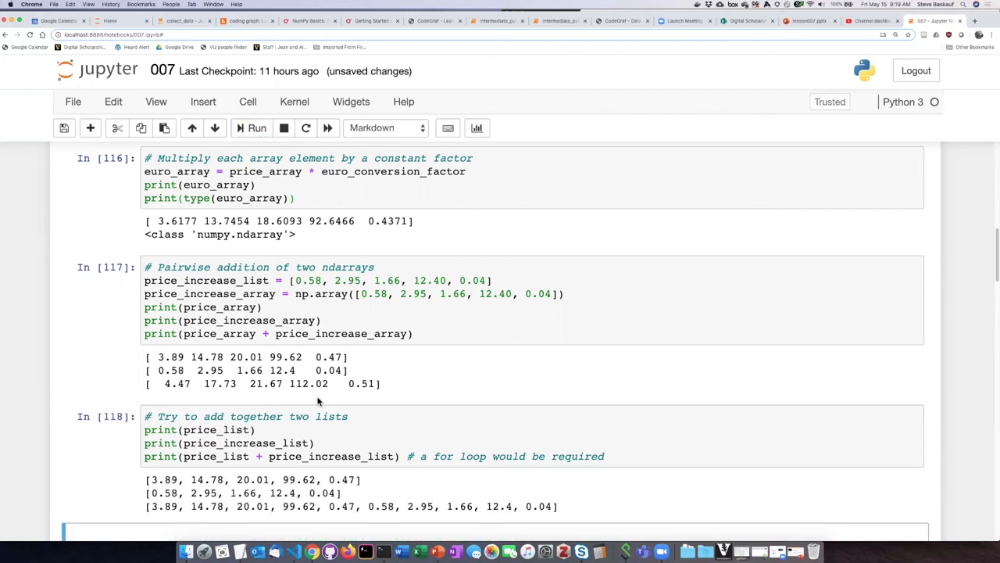
pyautogui.scroll(-3)
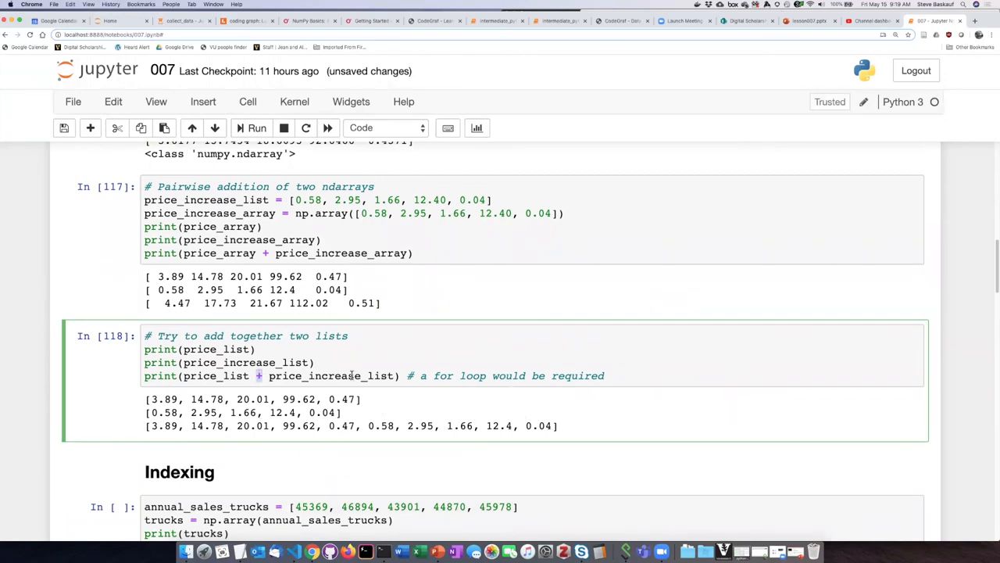
pyautogui.moveTo(445, 414)
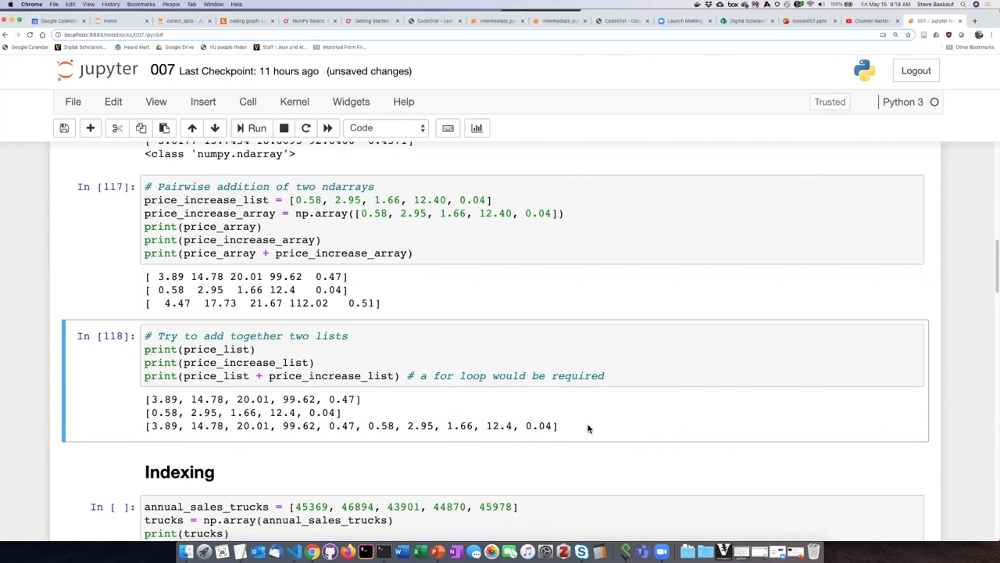
pyautogui.moveTo(606, 413)
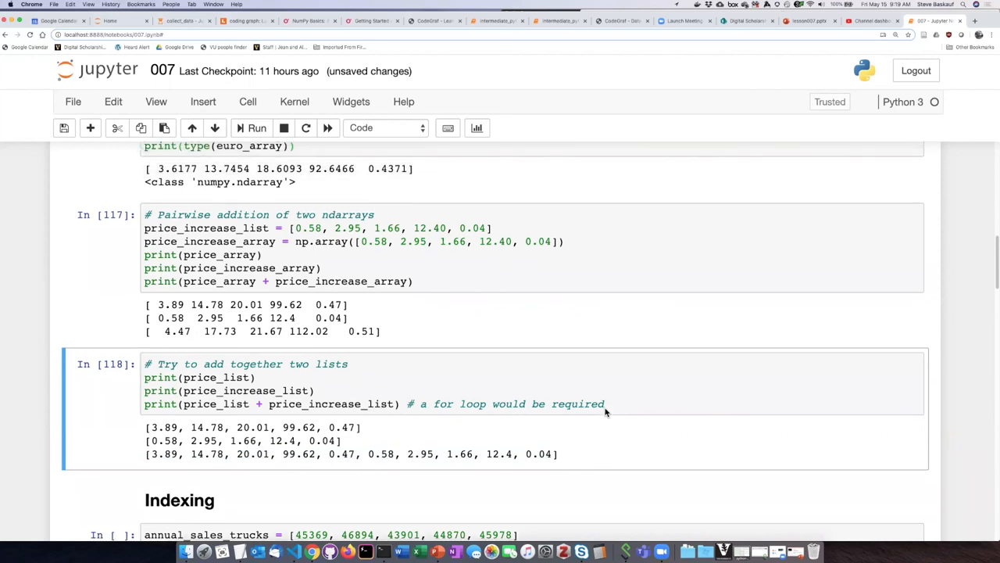
pyautogui.moveTo(413, 305)
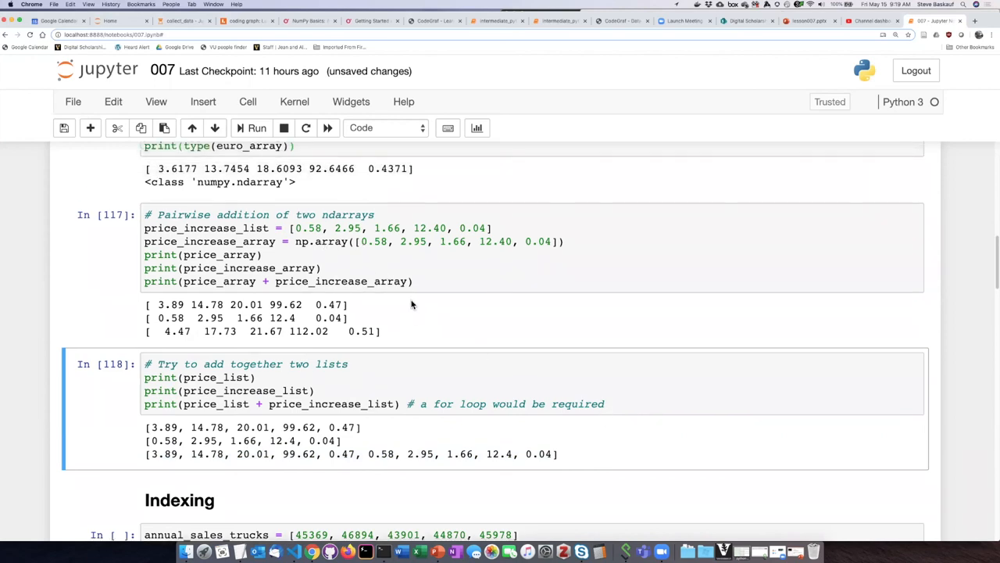
pyautogui.scroll(-3)
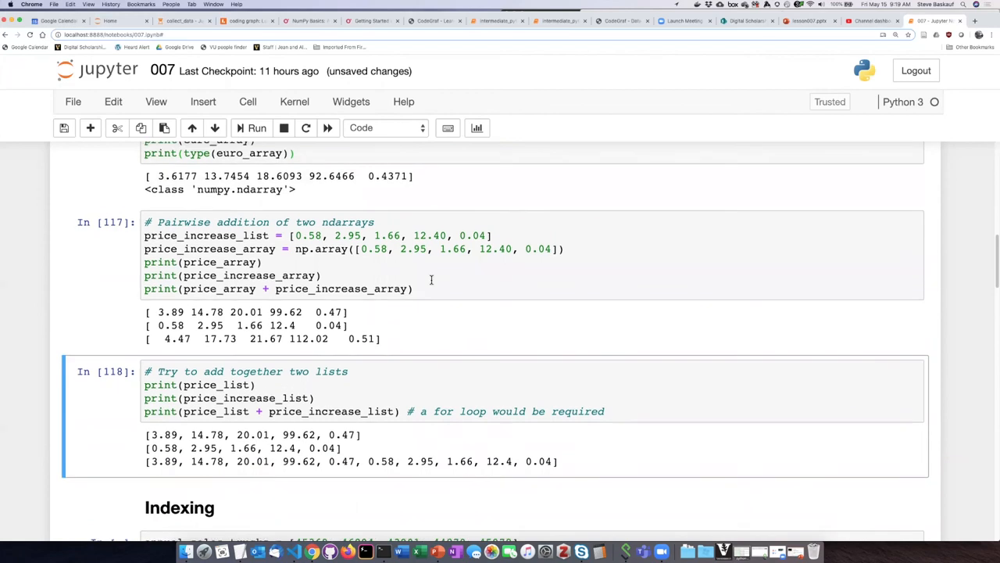
pyautogui.click(805, 20)
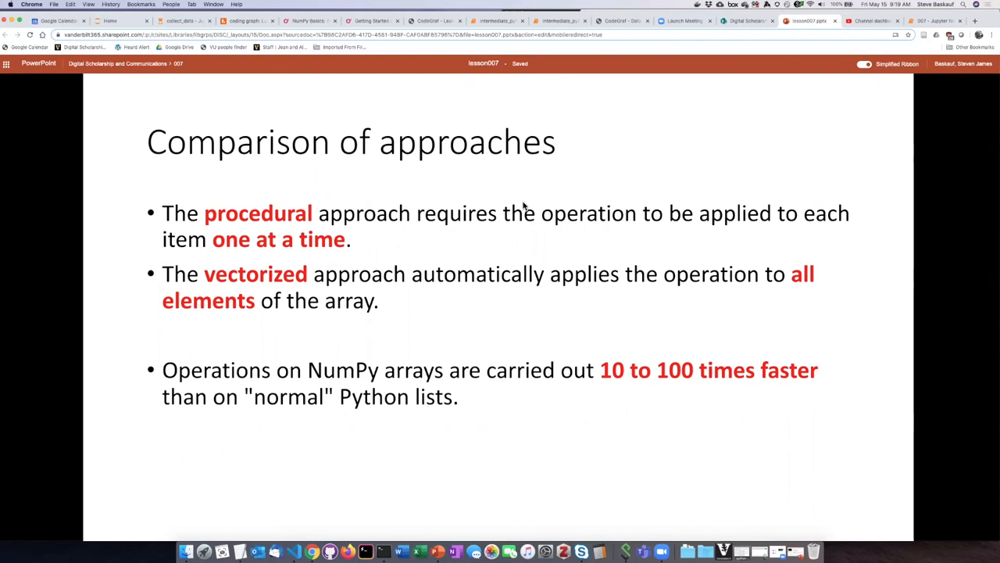
pyautogui.moveTo(477, 219)
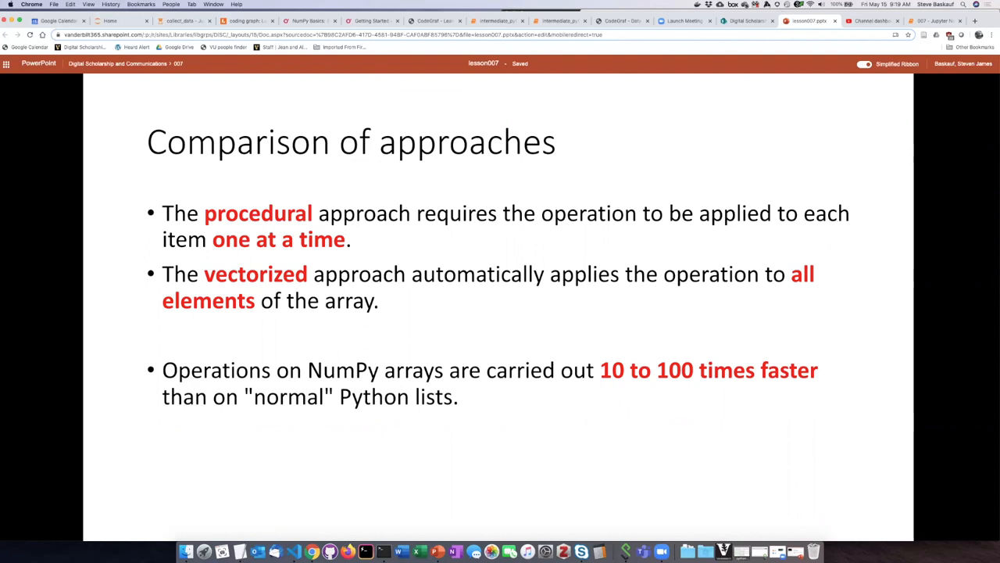
pyautogui.moveTo(275, 238)
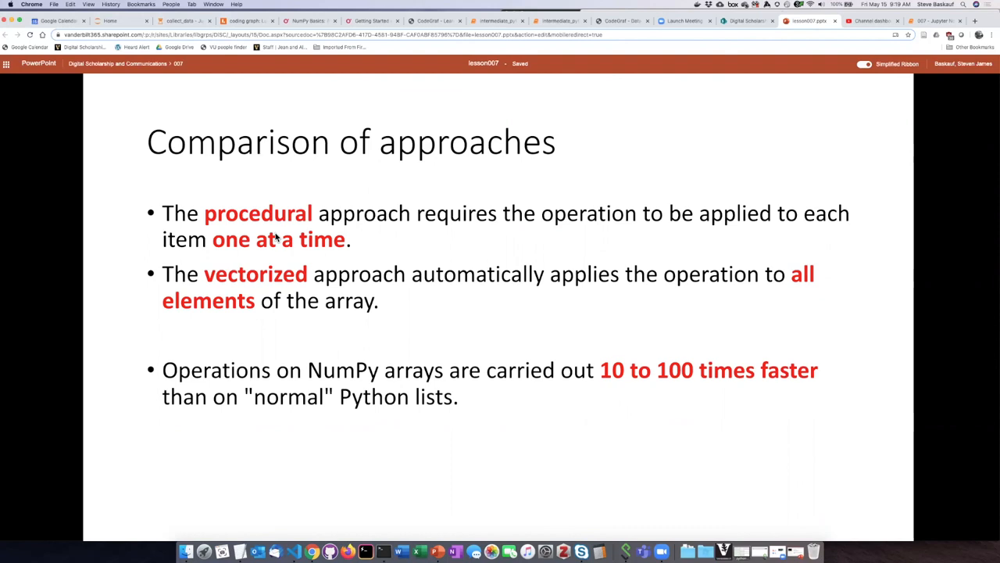
pyautogui.moveTo(434, 313)
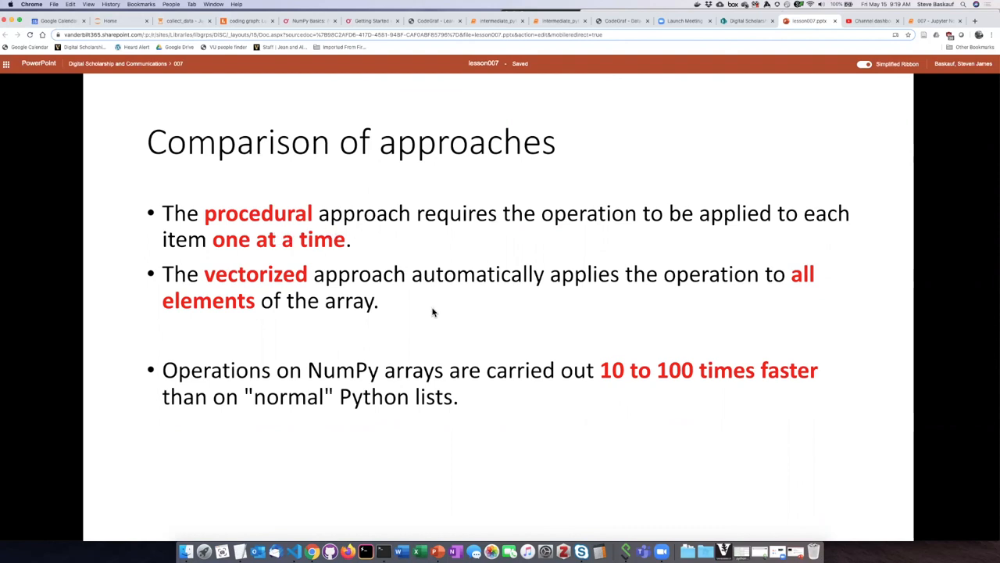
pyautogui.moveTo(452, 303)
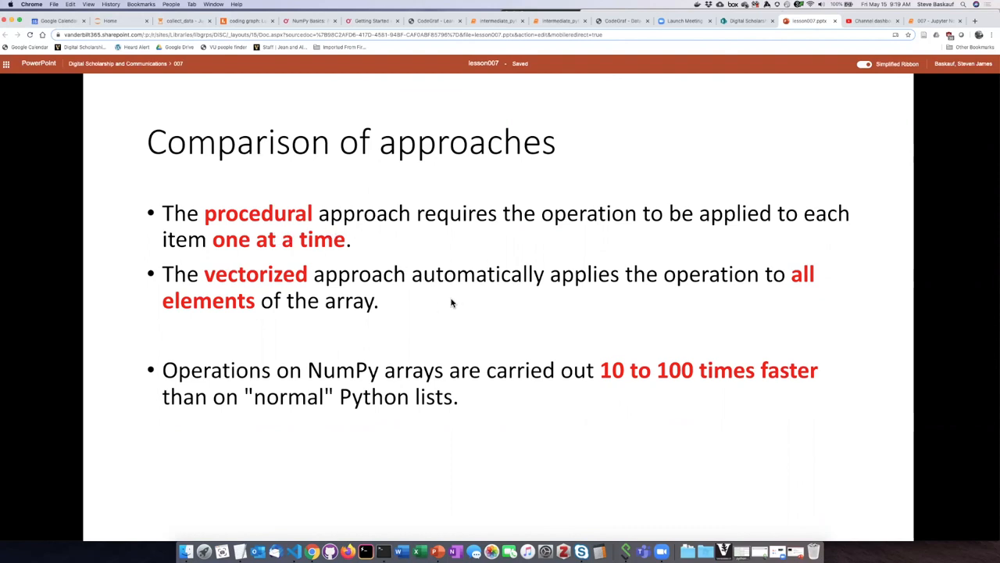
pyautogui.moveTo(406, 303)
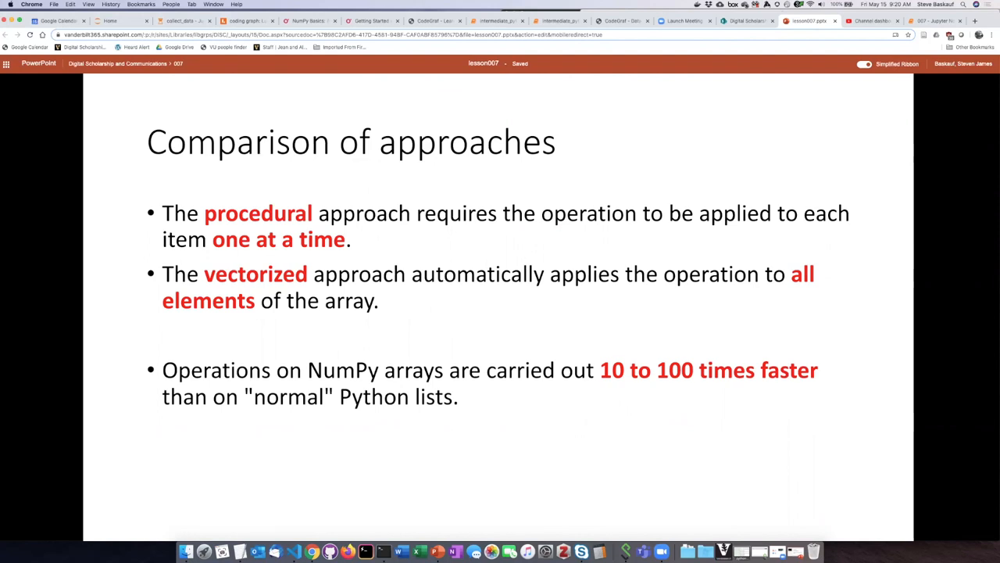
pyautogui.moveTo(407, 303)
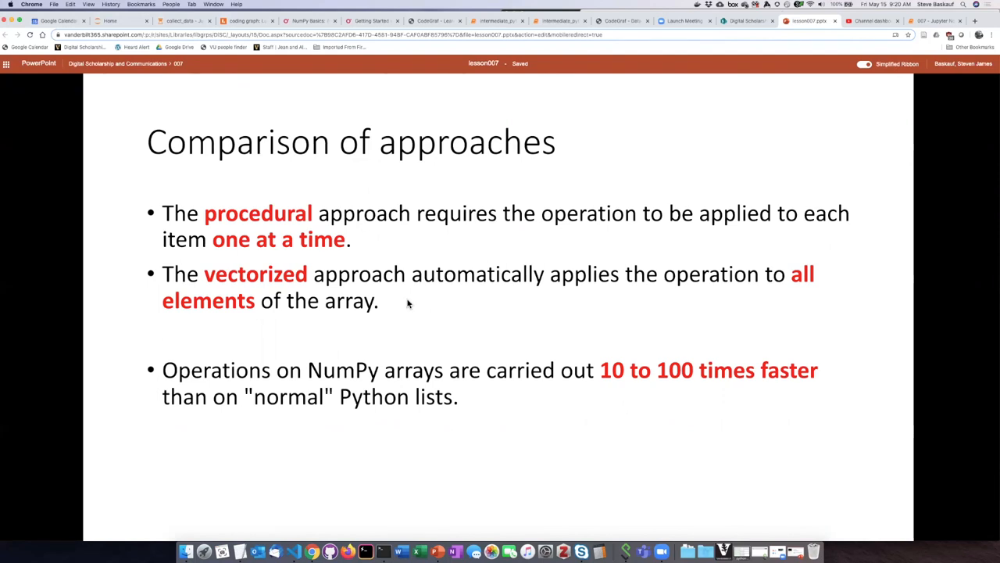
pyautogui.moveTo(493, 413)
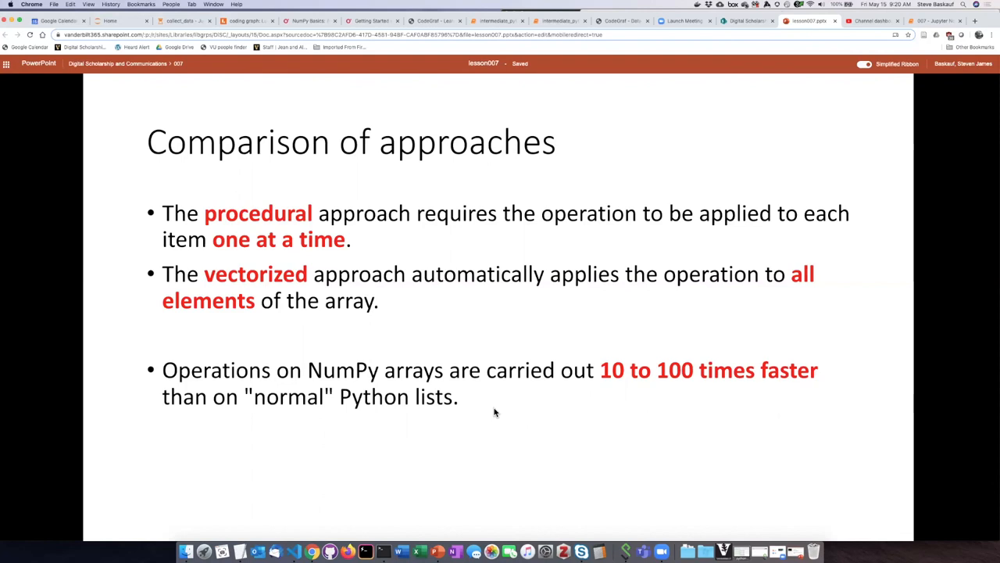
pyautogui.moveTo(494, 413)
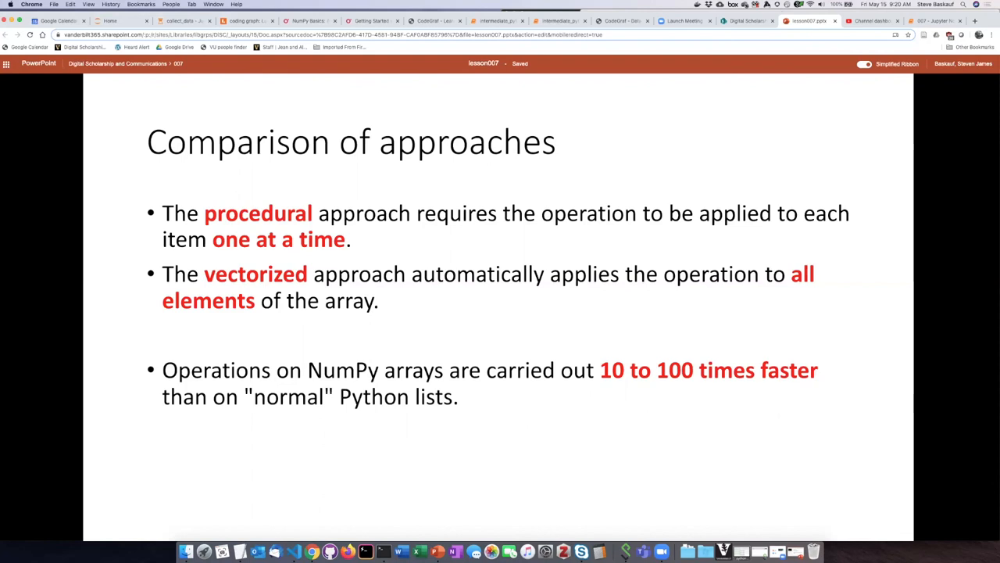
pyautogui.moveTo(501, 410)
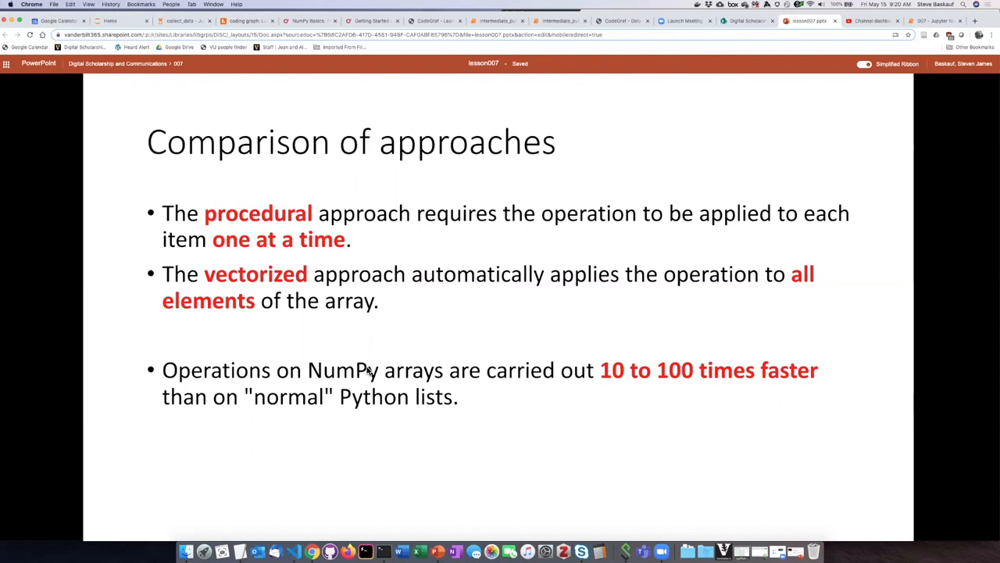
pyautogui.moveTo(563, 374)
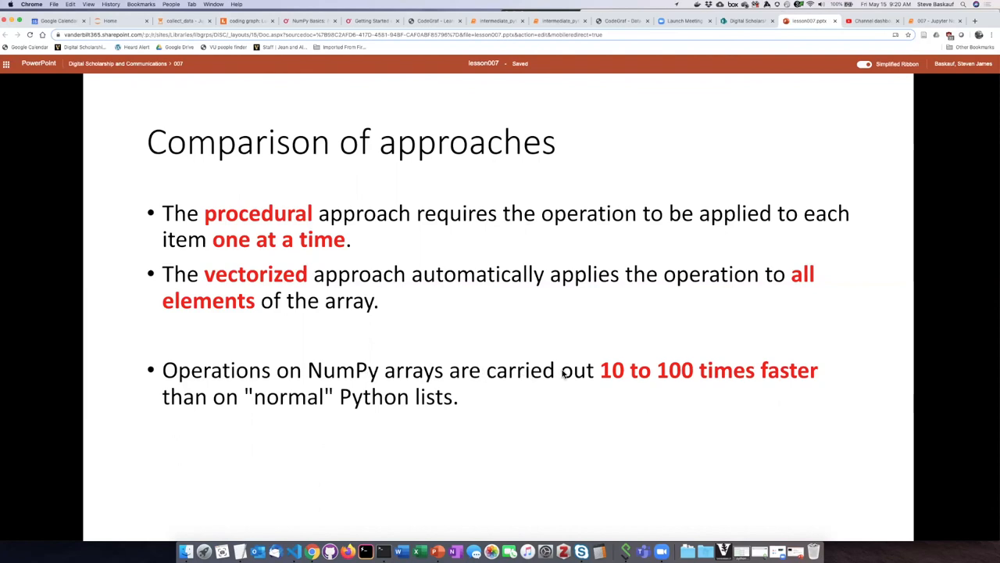
pyautogui.moveTo(594, 373)
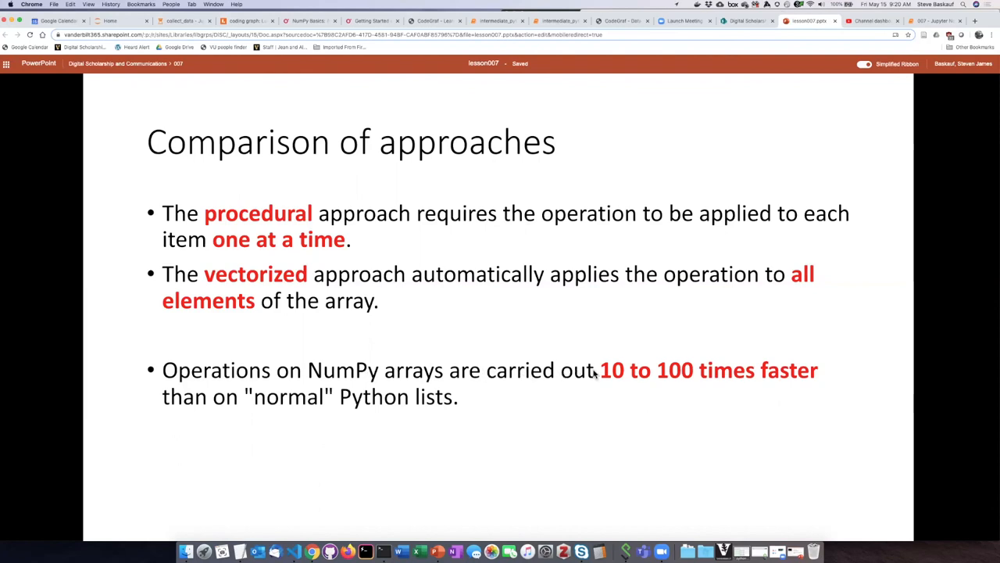
pyautogui.moveTo(569, 413)
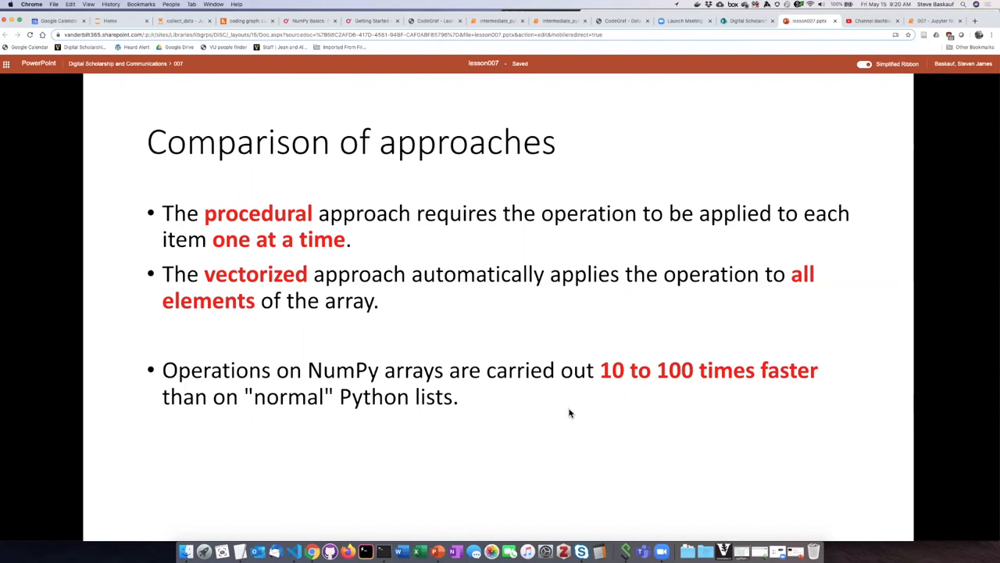
pyautogui.moveTo(568, 402)
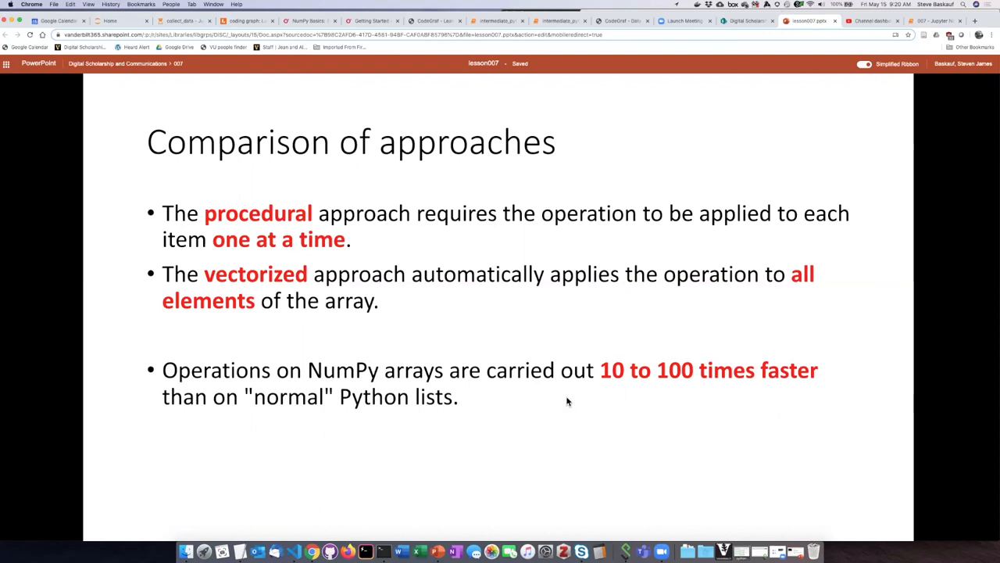
pyautogui.moveTo(534, 399)
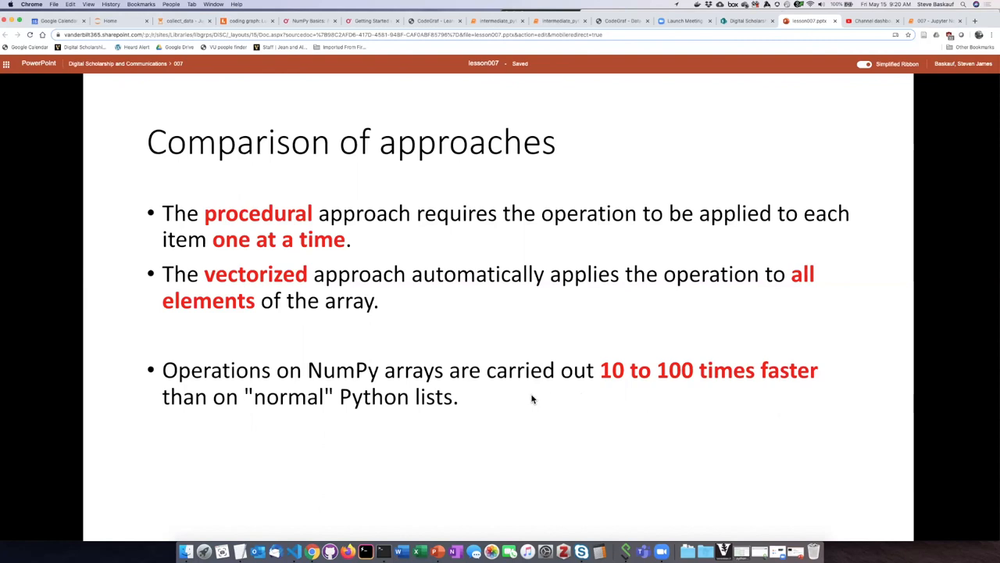
pyautogui.moveTo(533, 399)
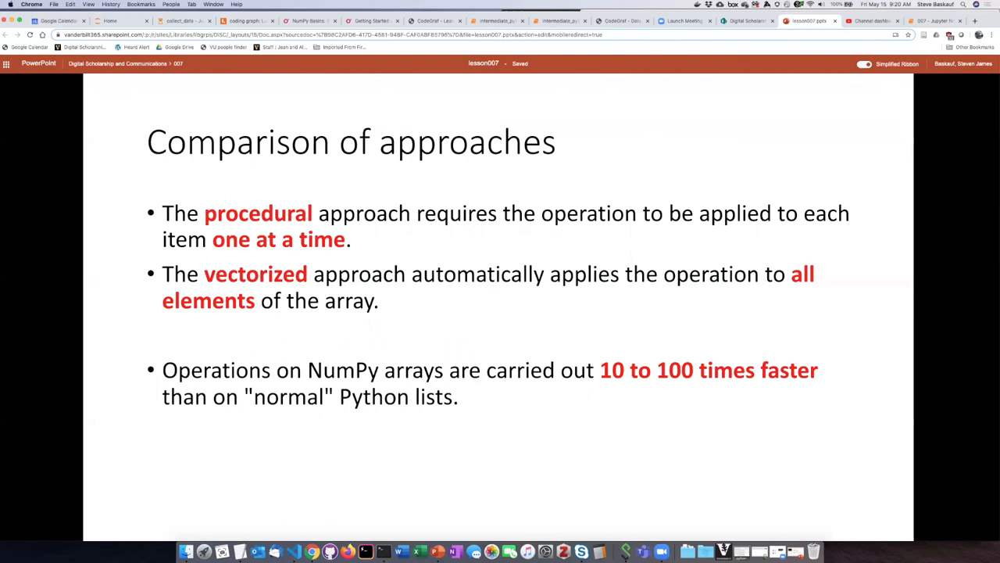
pyautogui.moveTo(532, 399)
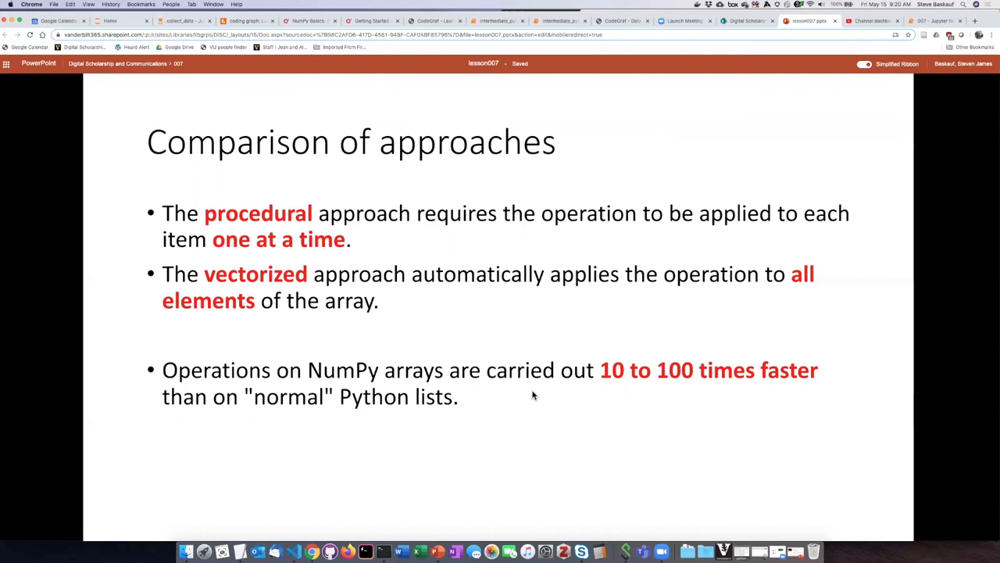
pyautogui.moveTo(534, 395)
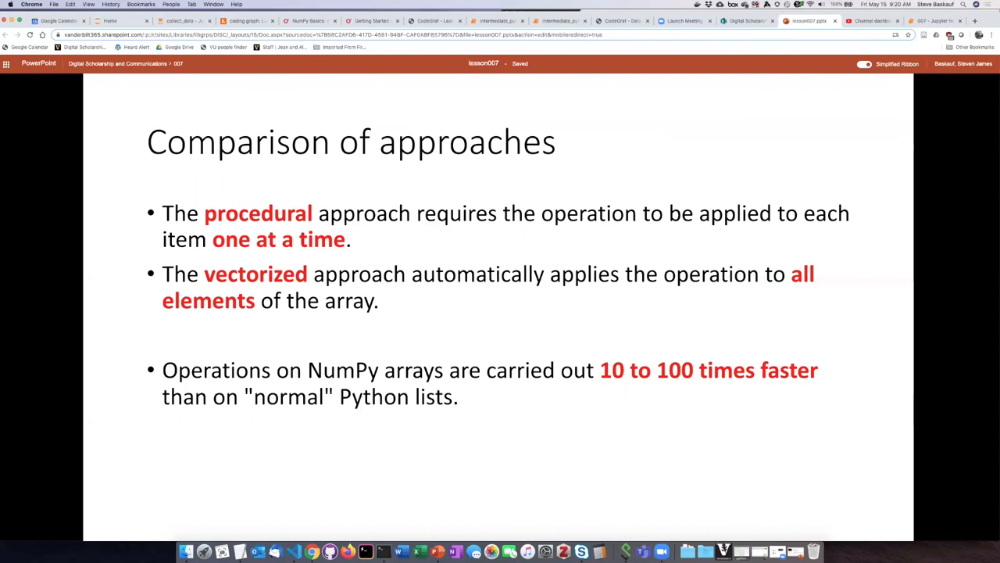